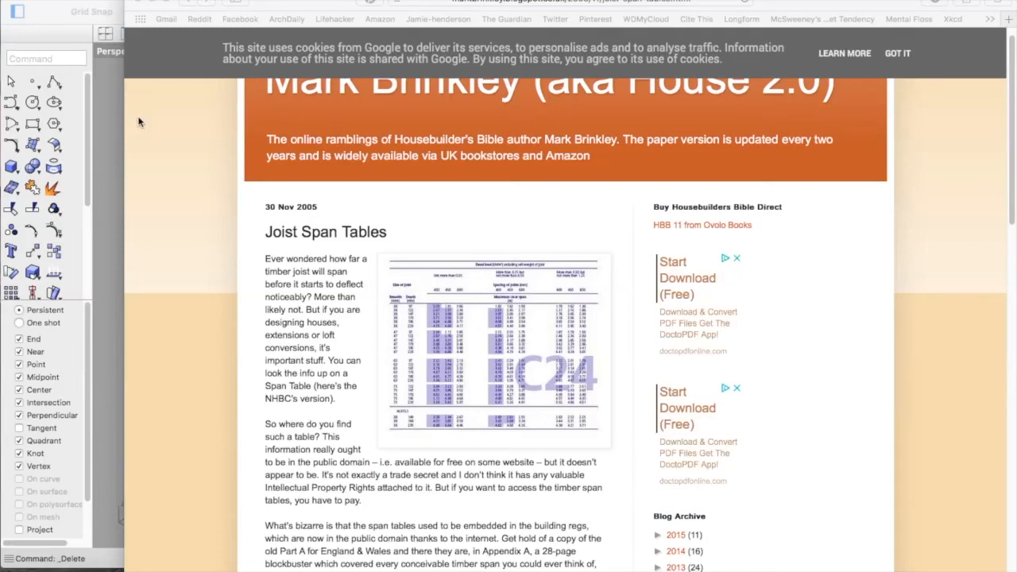
mouse_move(254, 184)
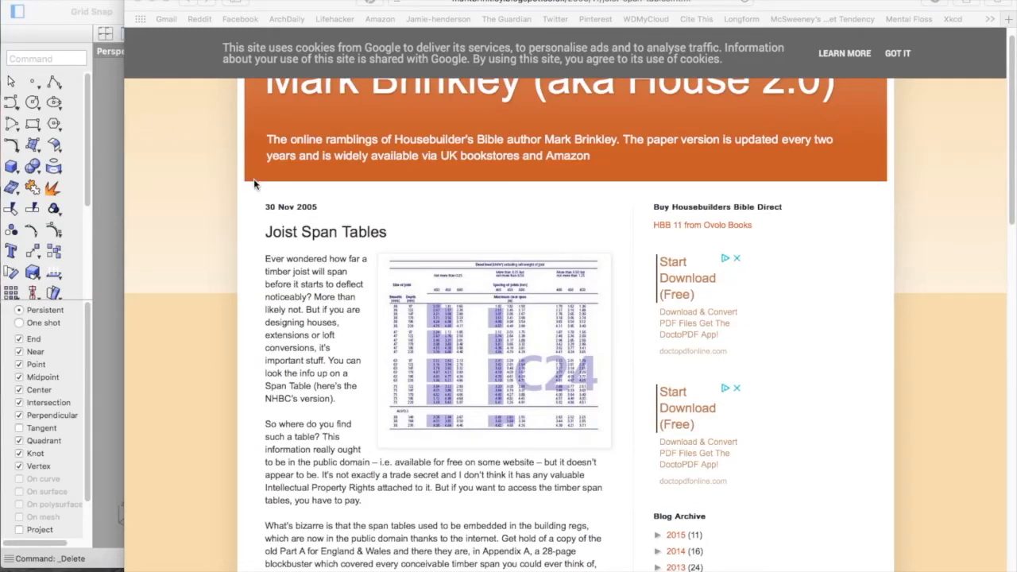
mouse_move(441, 240)
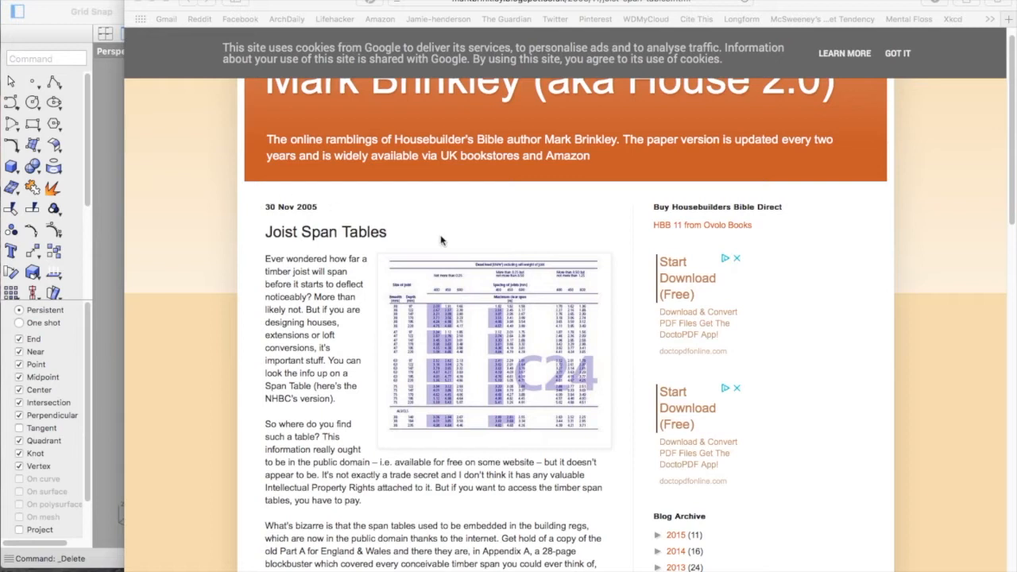
mouse_move(448, 244)
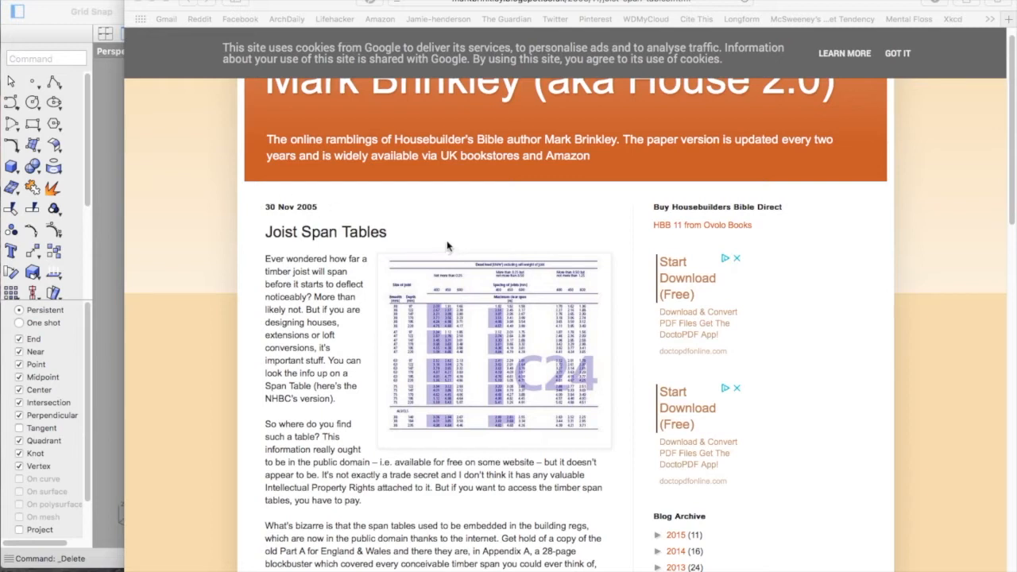
mouse_move(489, 189)
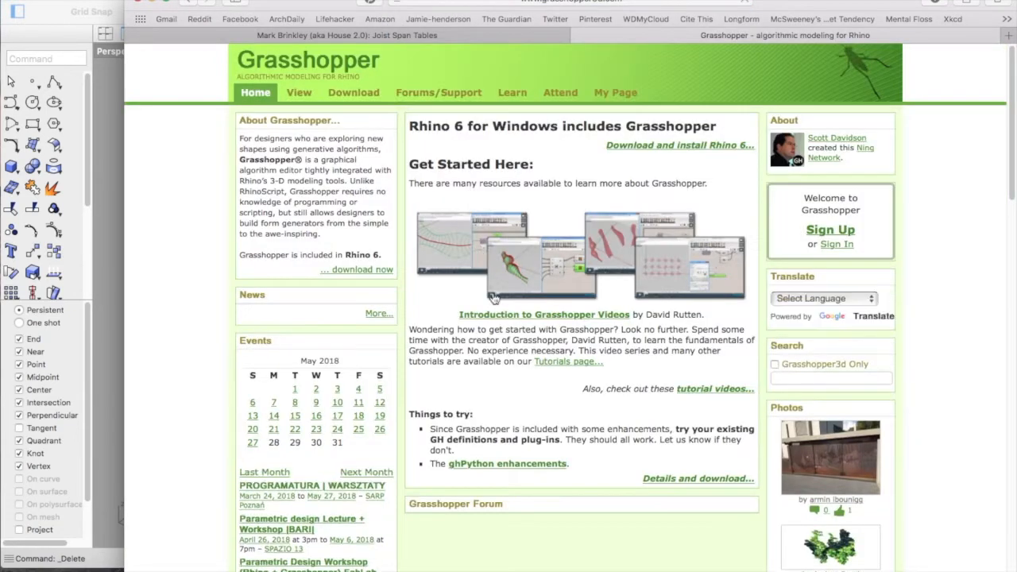
mouse_move(521, 286)
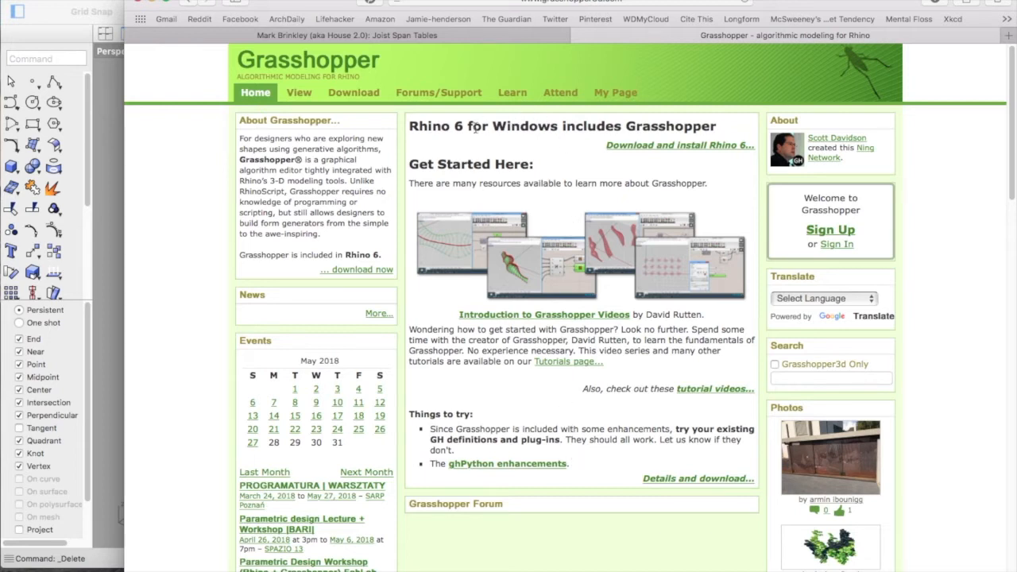
mouse_move(680, 273)
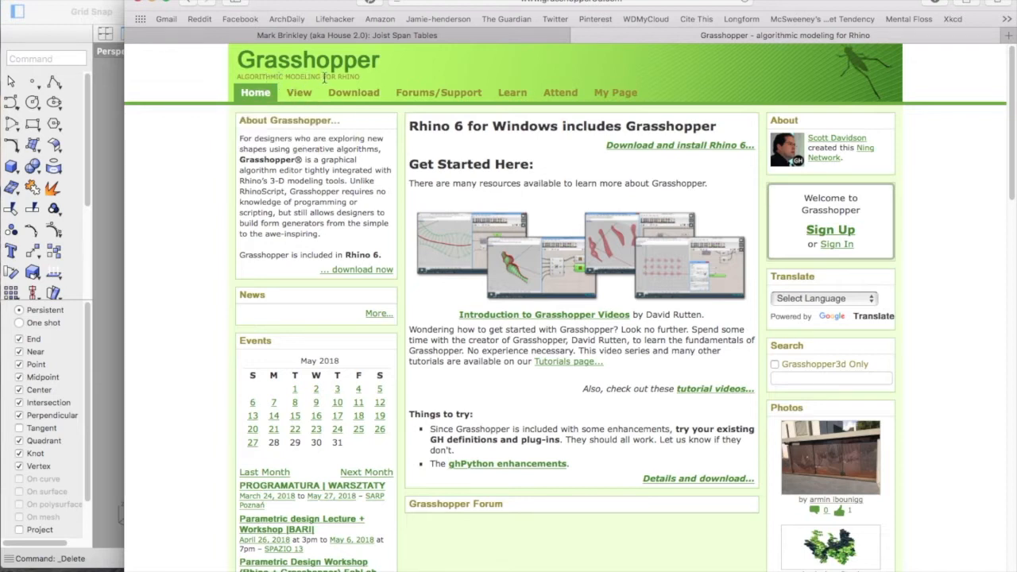
mouse_move(548, 168)
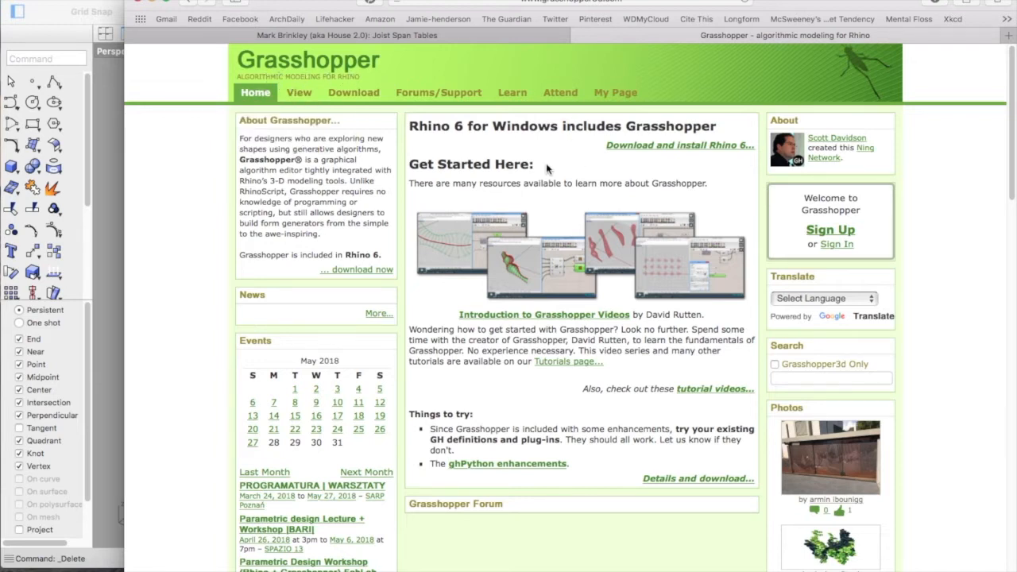
mouse_move(521, 286)
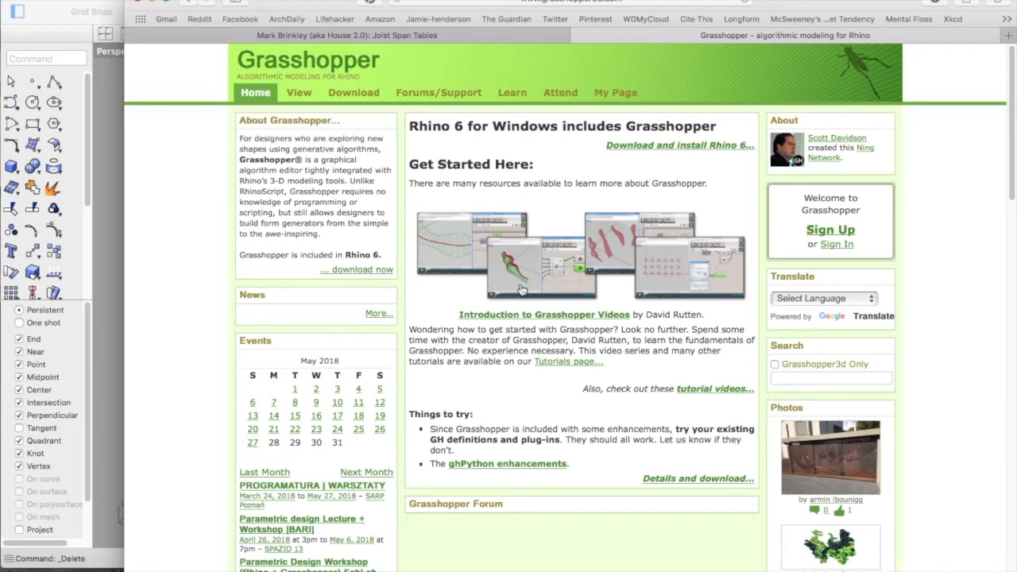
mouse_move(521, 309)
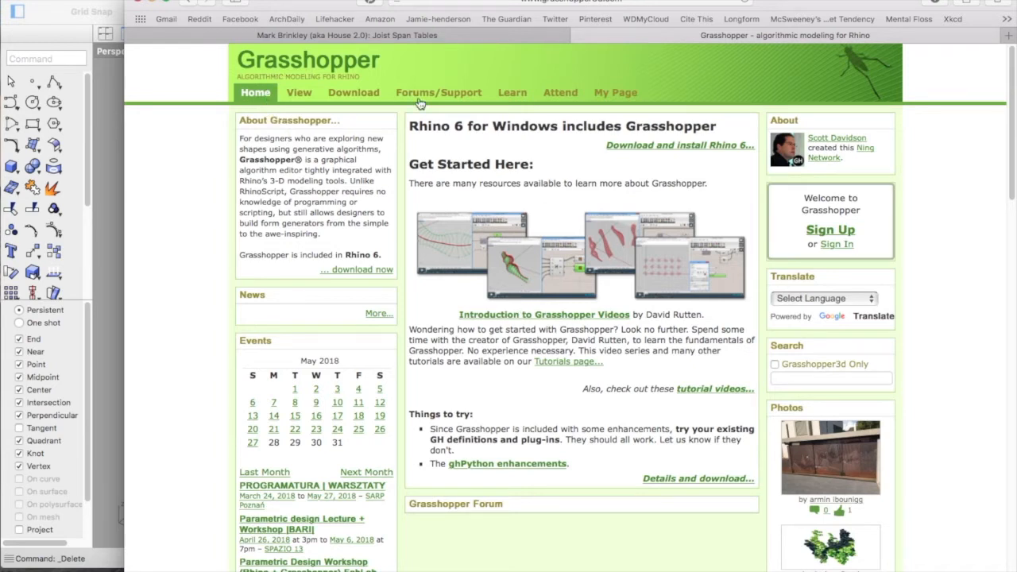
mouse_move(607, 302)
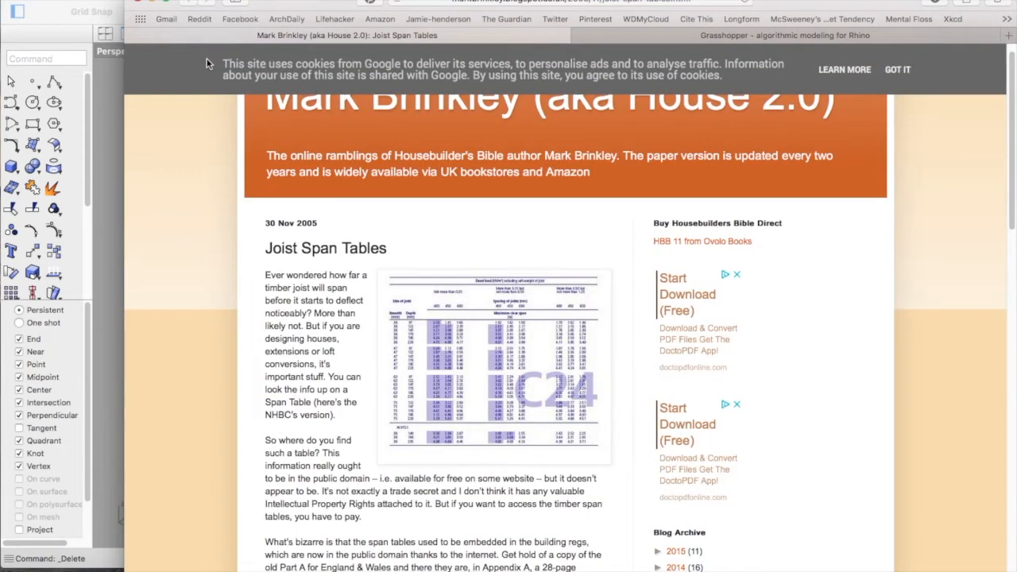
mouse_move(616, 326)
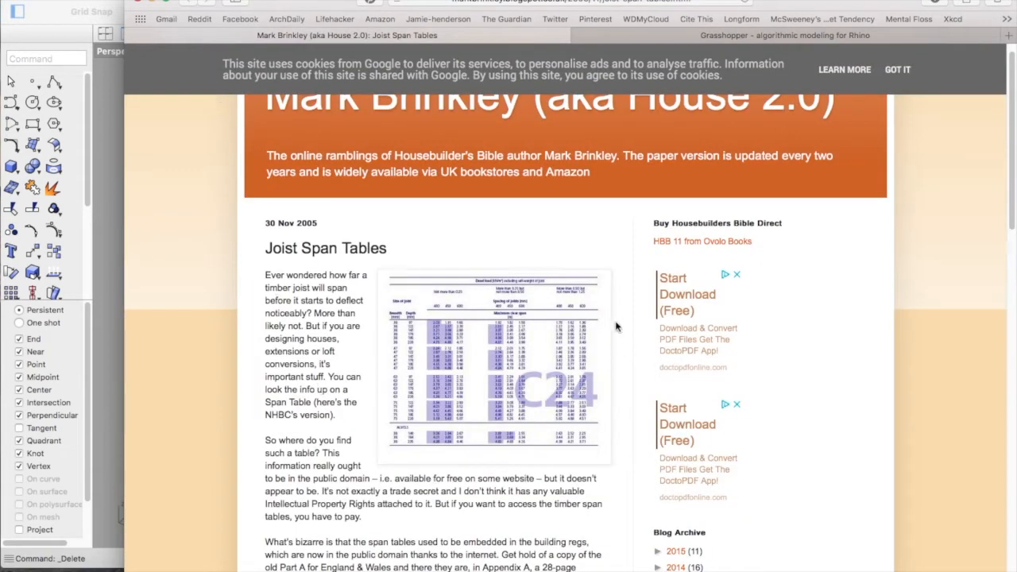
mouse_move(369, 289)
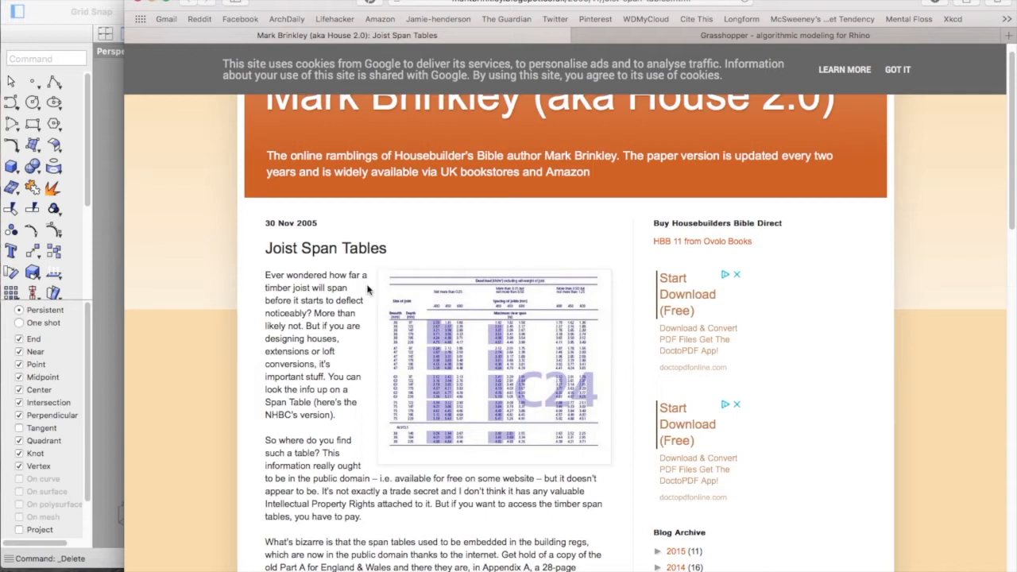
mouse_move(372, 405)
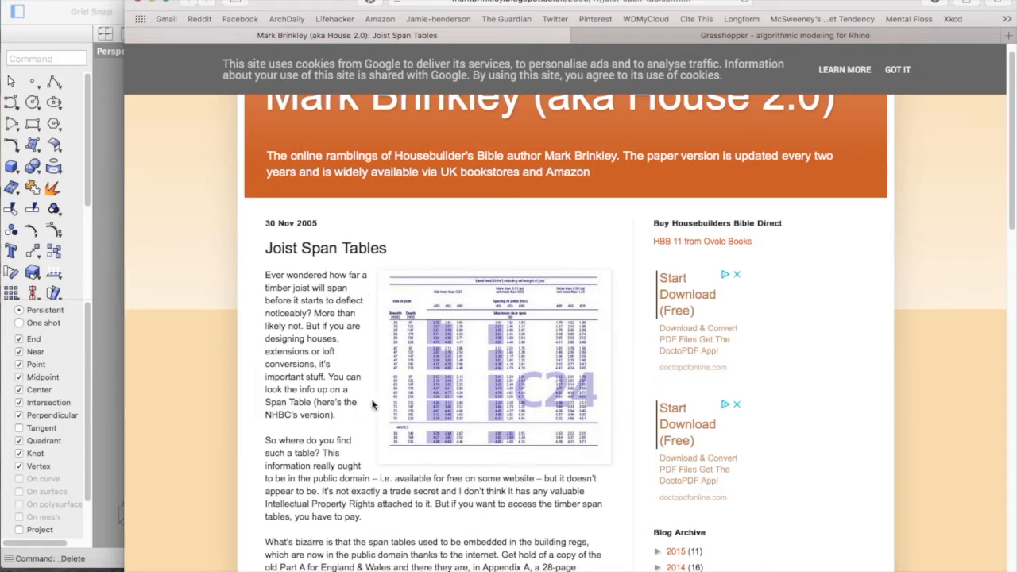
mouse_move(580, 302)
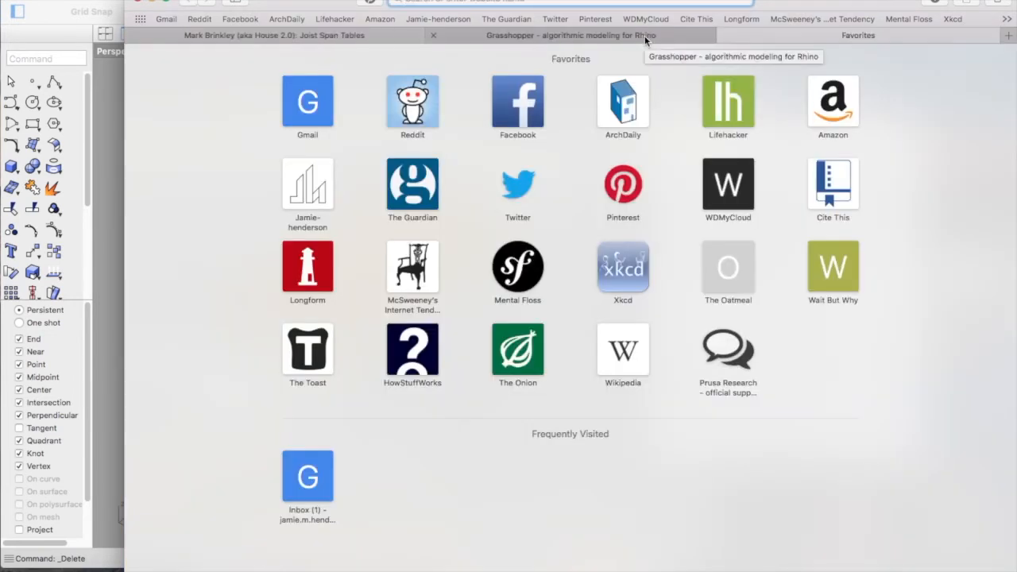
Step: Search Google for 'galapagos grasshopper' and read the Galapagos group page's Evolutionary Computing section
type("galapagos grasshopper")
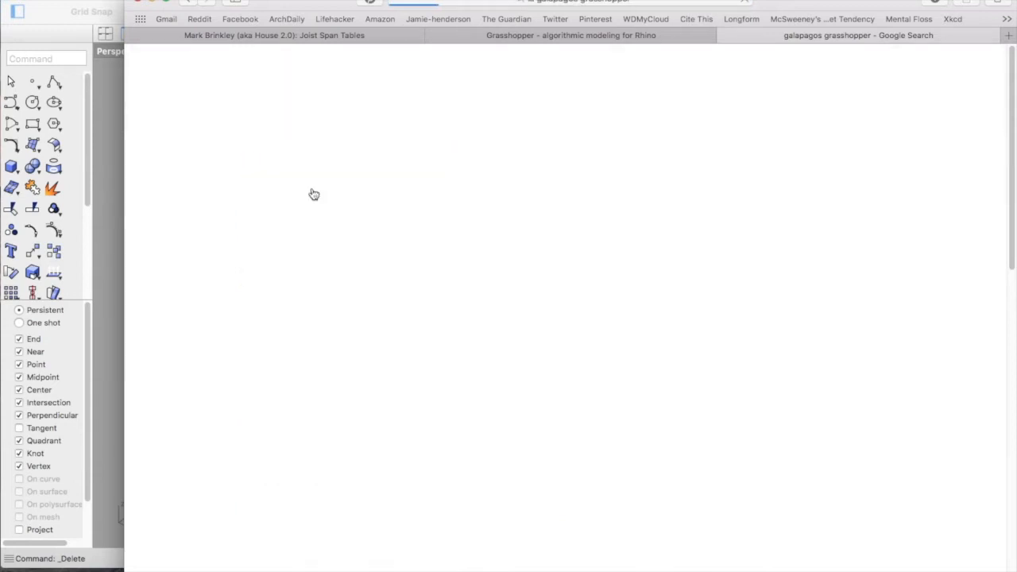
left_click(866, 35)
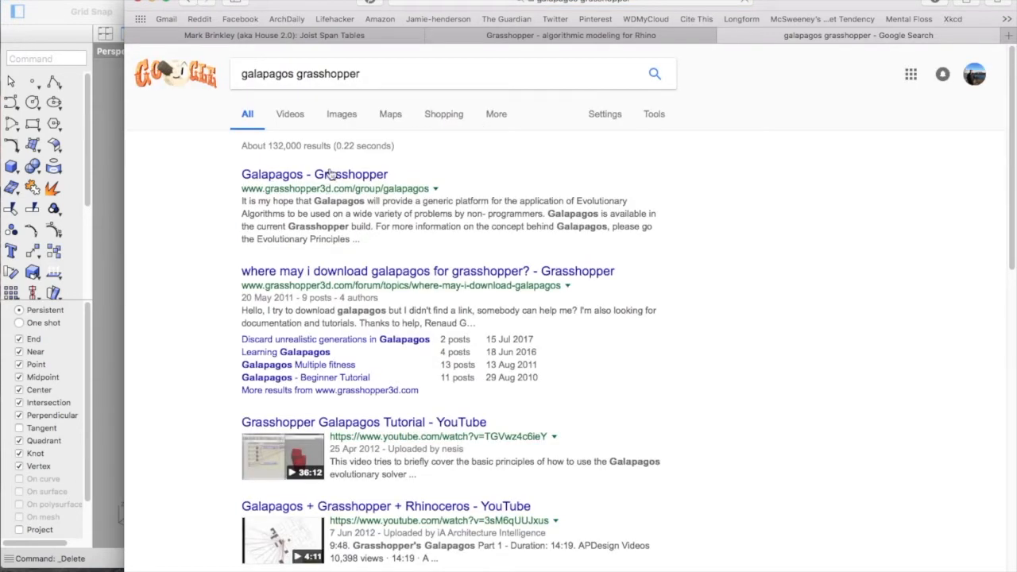
left_click(313, 173)
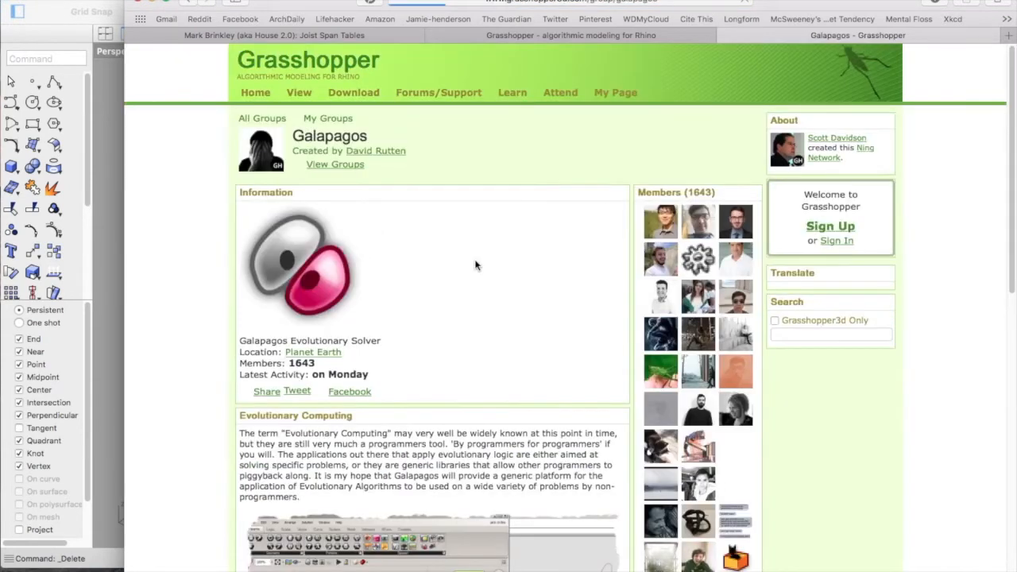
scroll("down", 3)
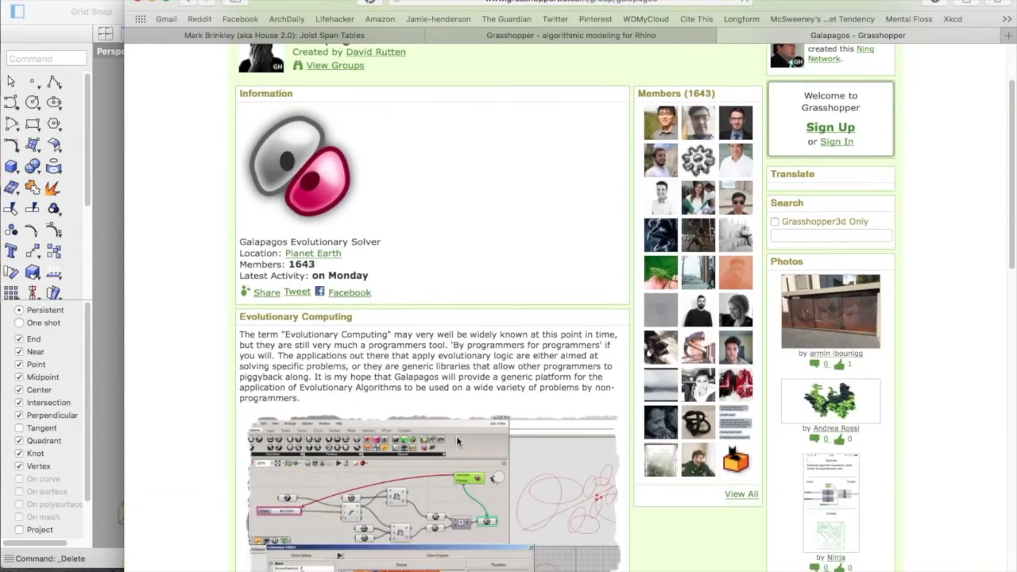
scroll("down", 3)
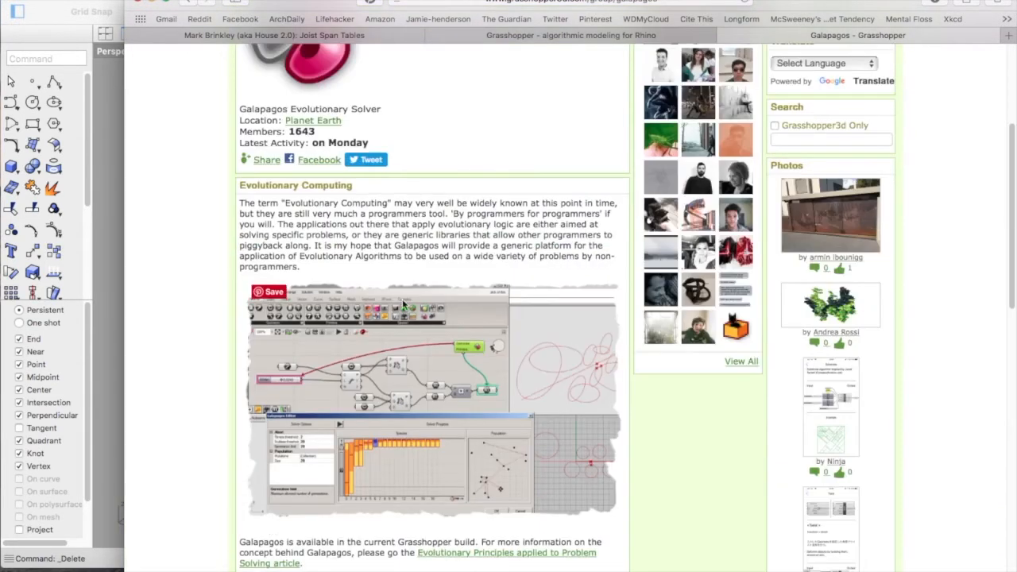
scroll("down", 3)
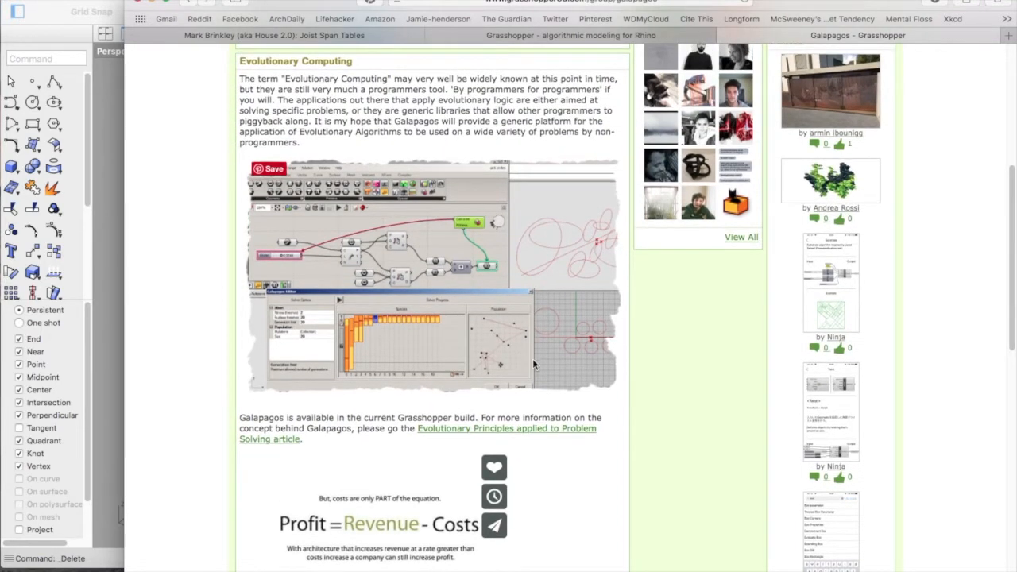
mouse_move(474, 352)
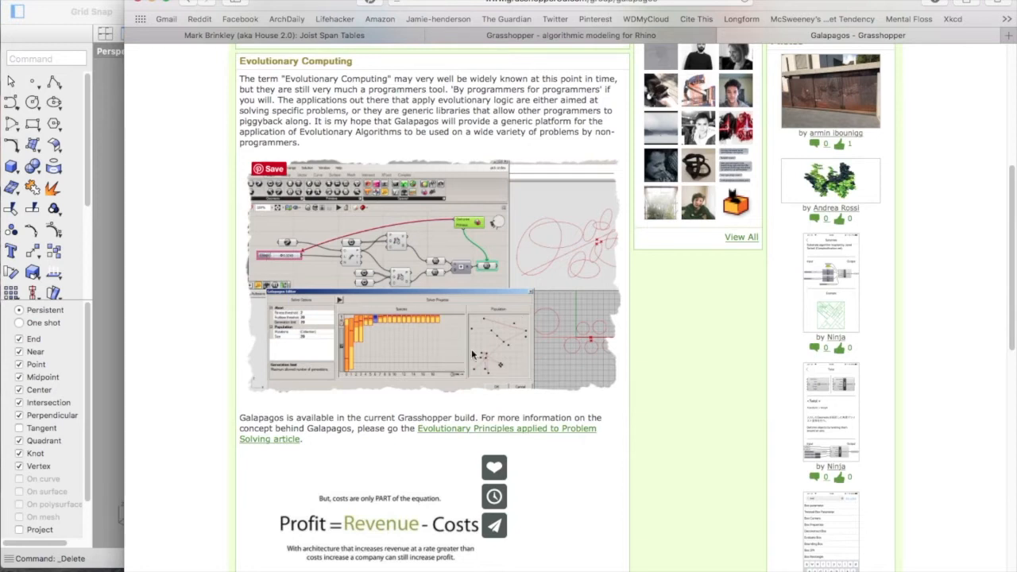
mouse_move(399, 379)
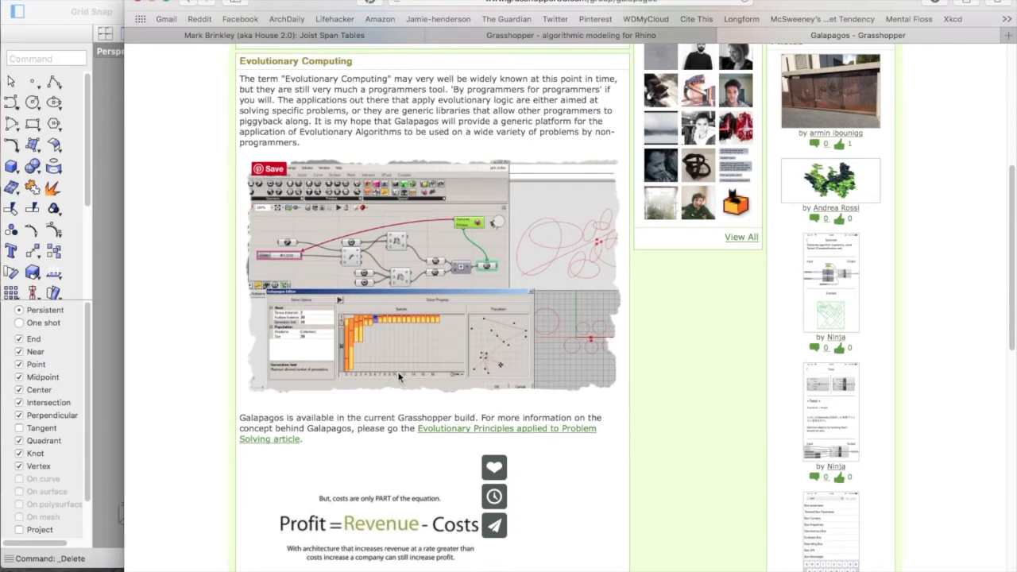
mouse_move(363, 253)
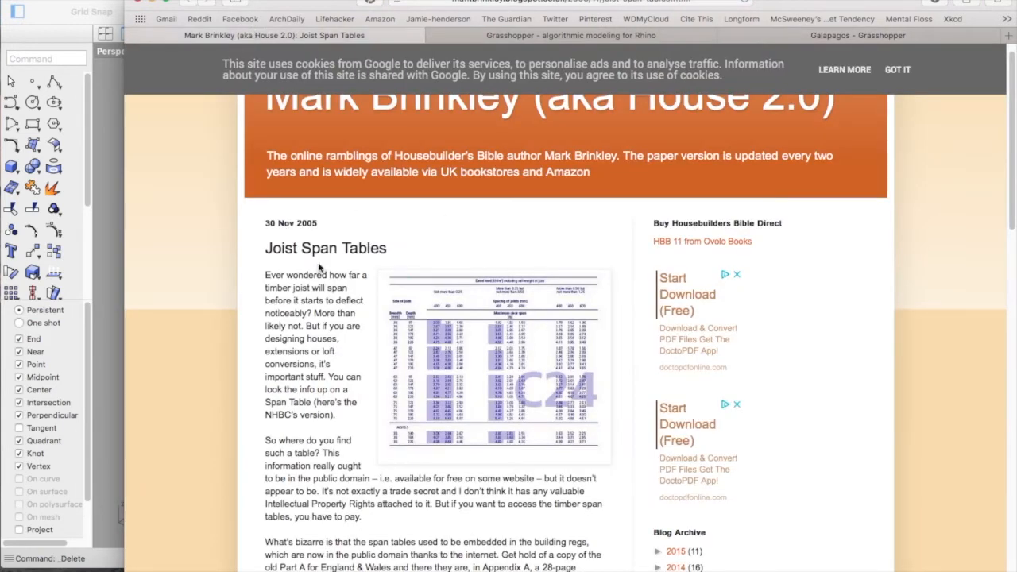
mouse_move(601, 297)
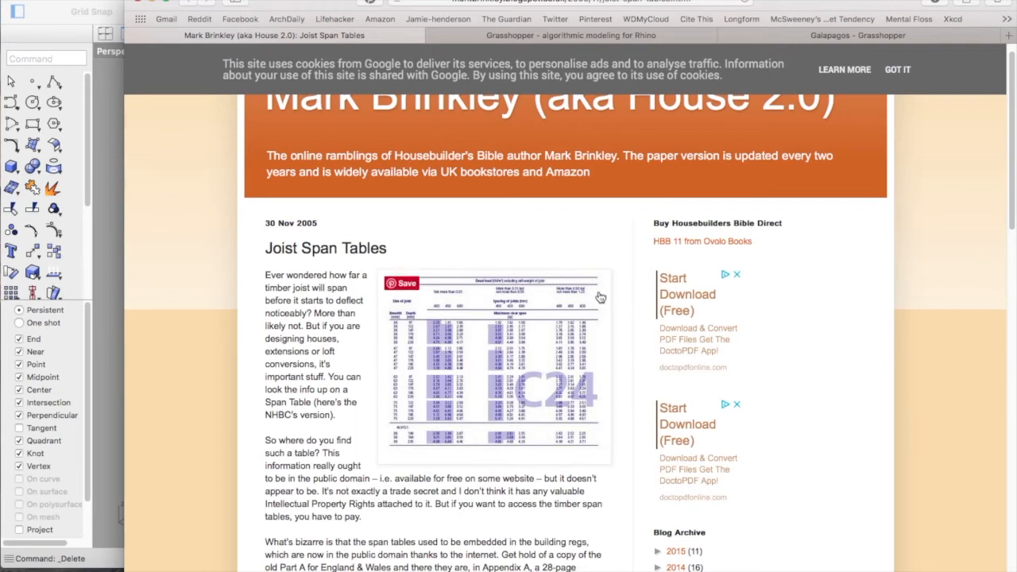
mouse_move(378, 349)
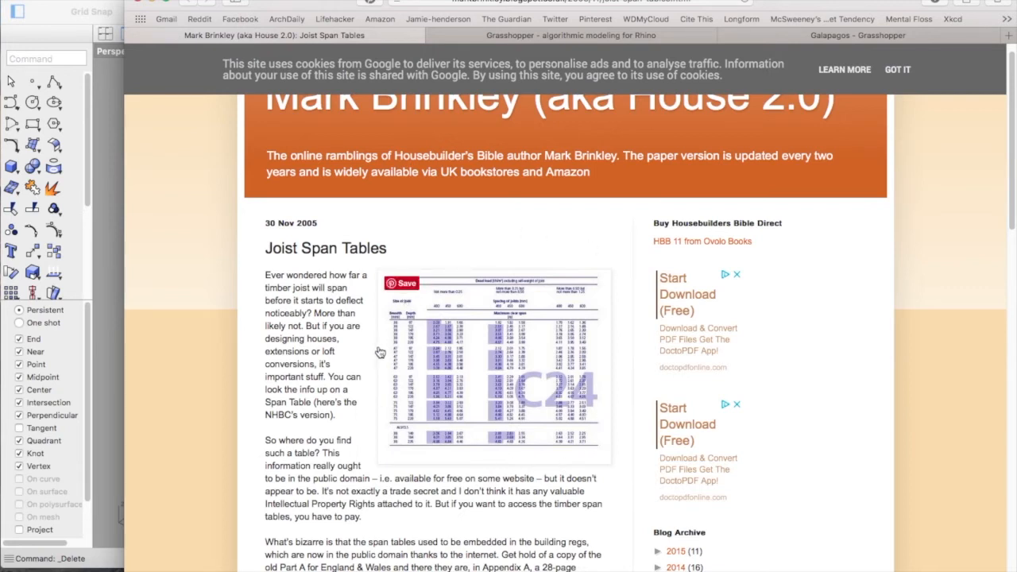
mouse_move(492, 295)
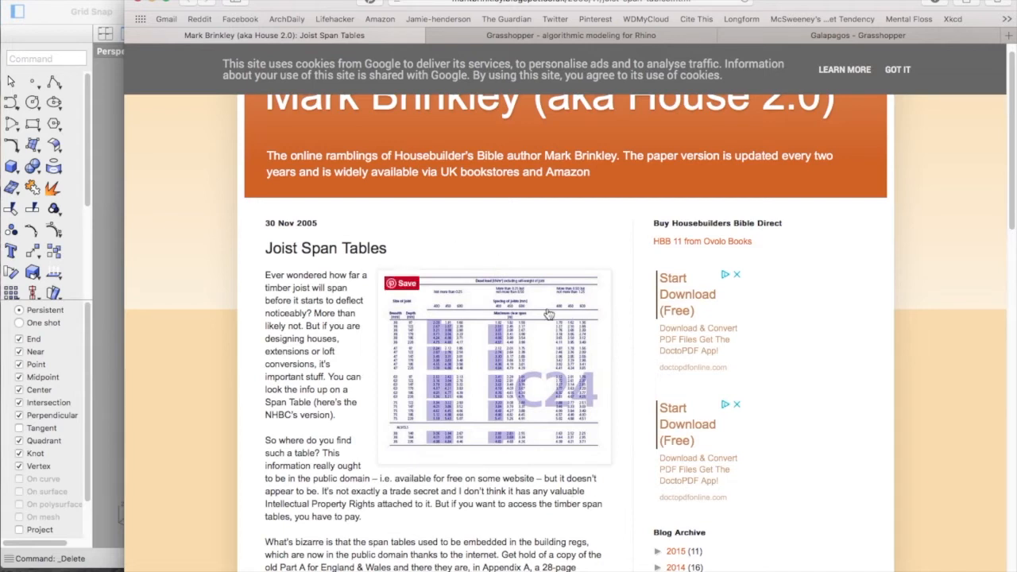
mouse_move(607, 457)
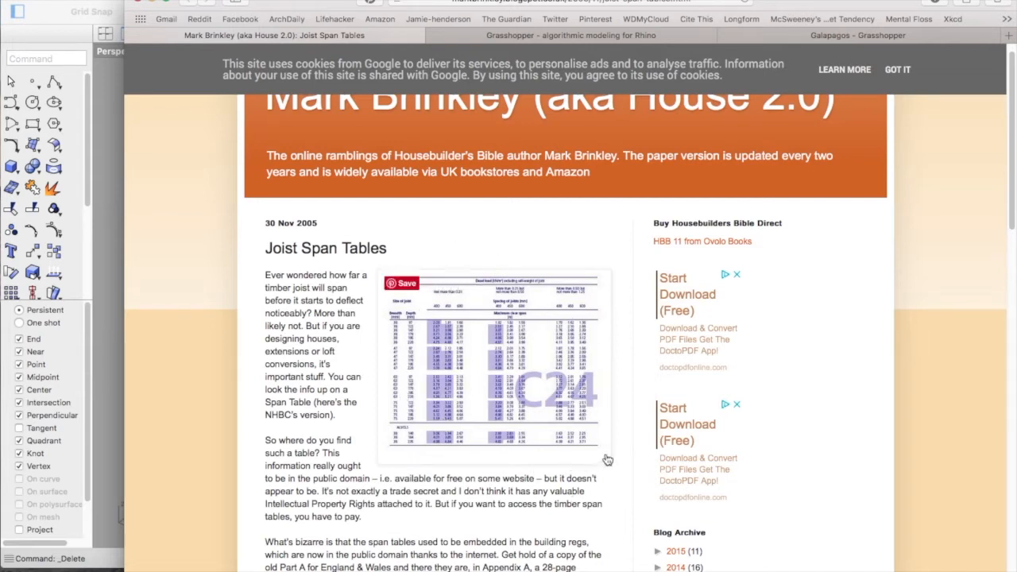
mouse_move(367, 368)
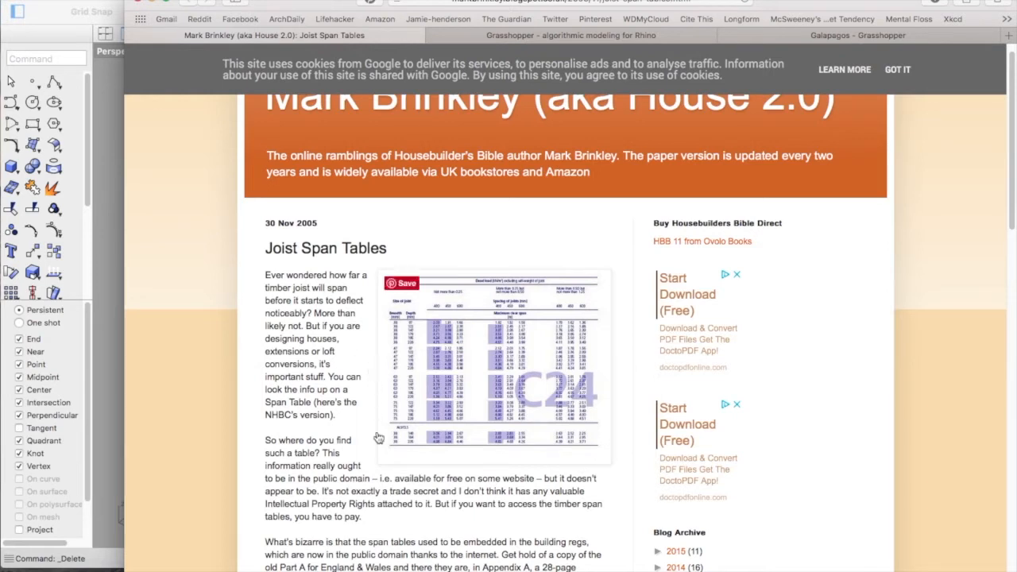
scroll("down", 3)
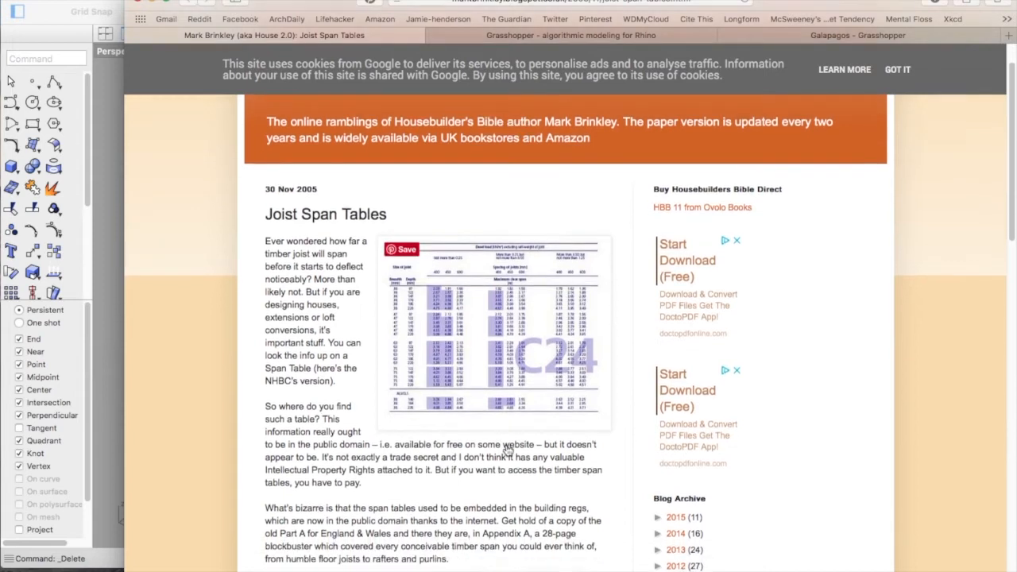
scroll("down", 3)
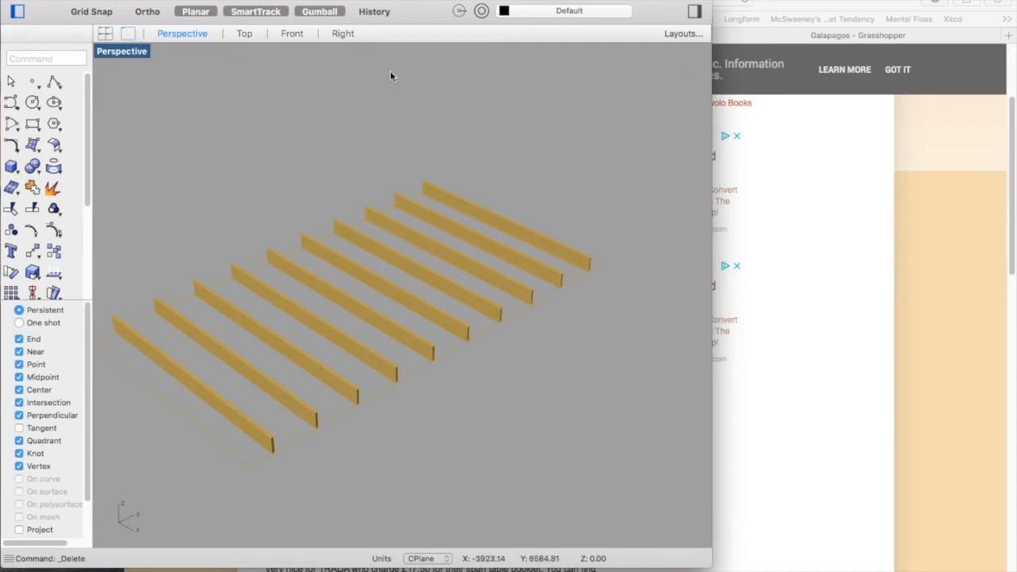
mouse_move(394, 173)
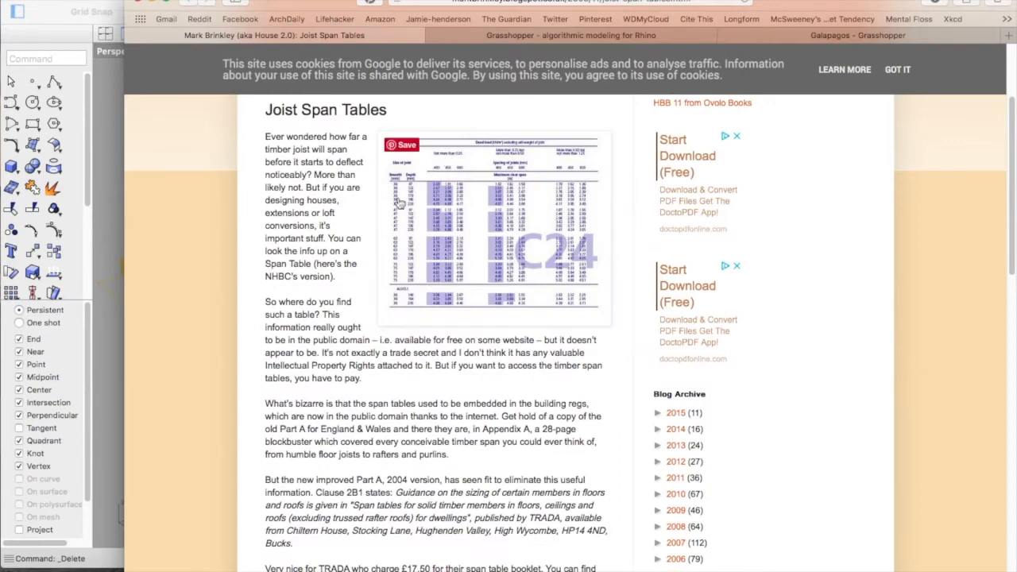
mouse_move(312, 280)
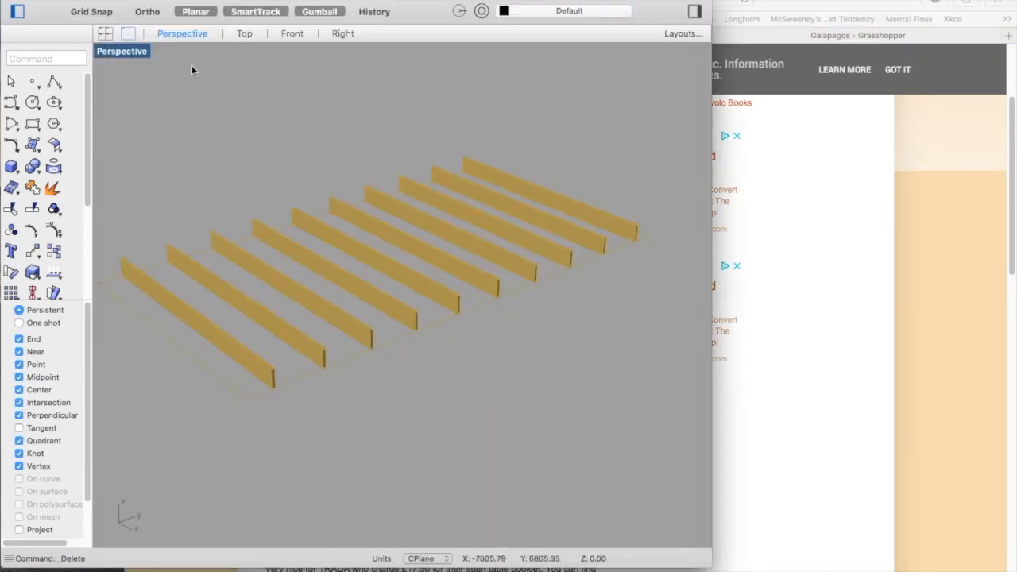
Step: Launch Grasshopper from the Rhino command line and list its windows, including Timber Span Picker
type("Grasshopper")
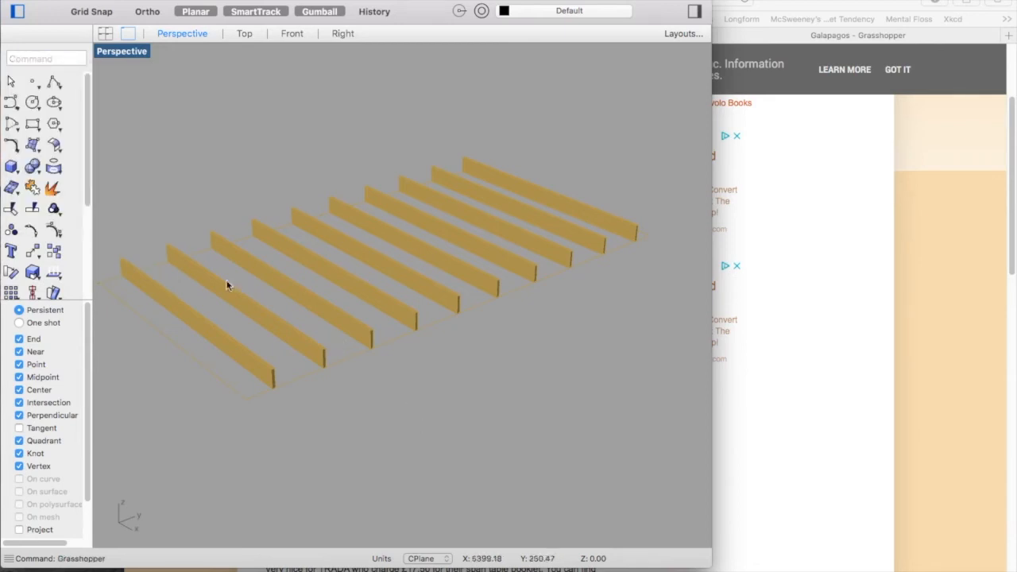
type("Gra")
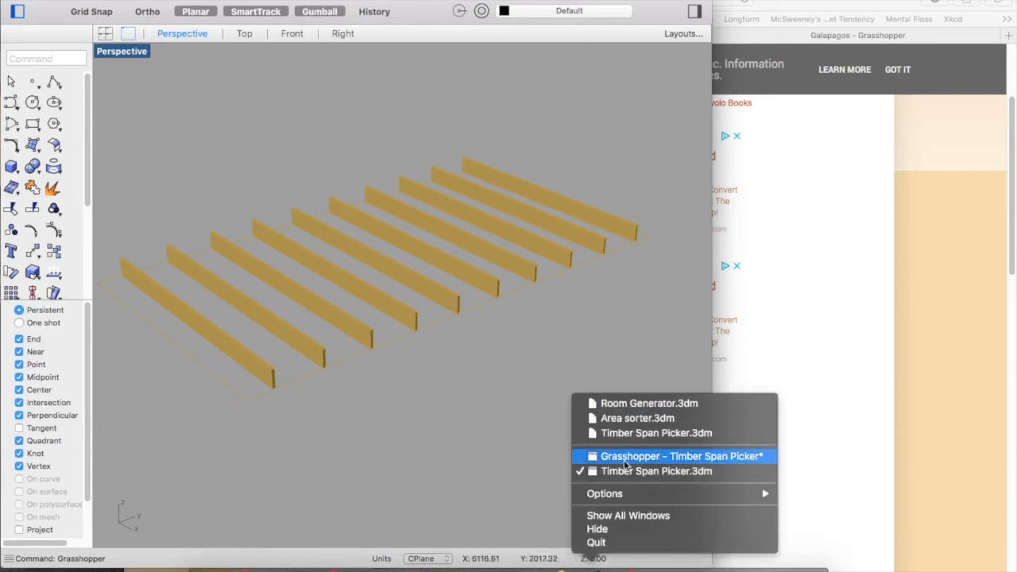
Step: Bring the Timber Span Picker definition forward, view it at 50% zoom, then return to full size
left_click(678, 456)
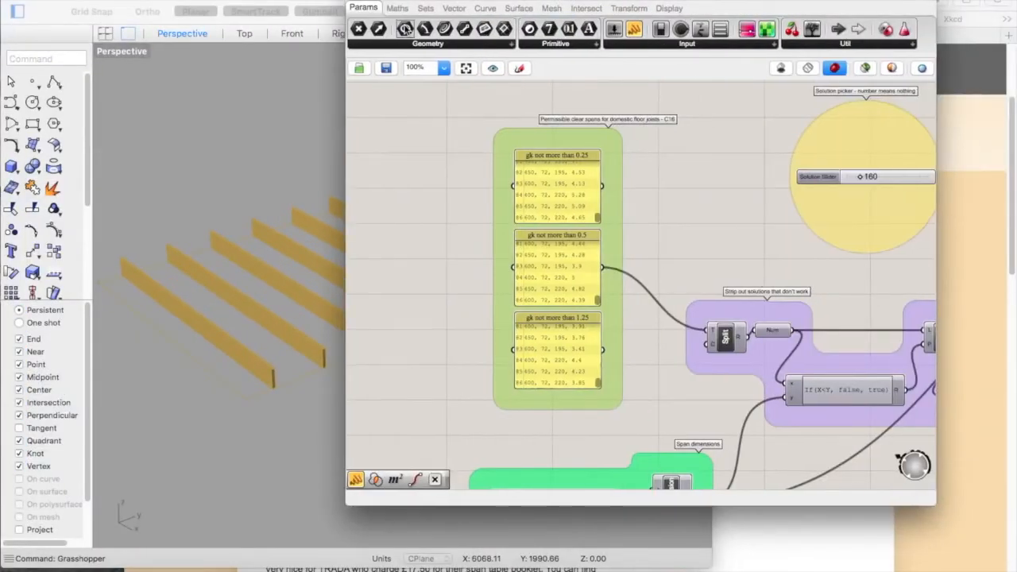
left_click(441, 67)
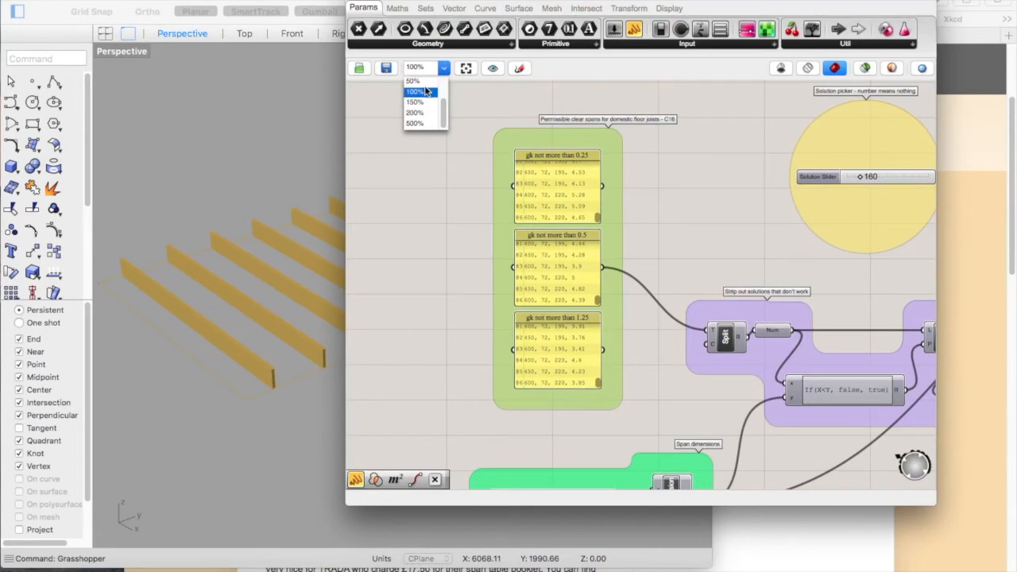
left_click(413, 80)
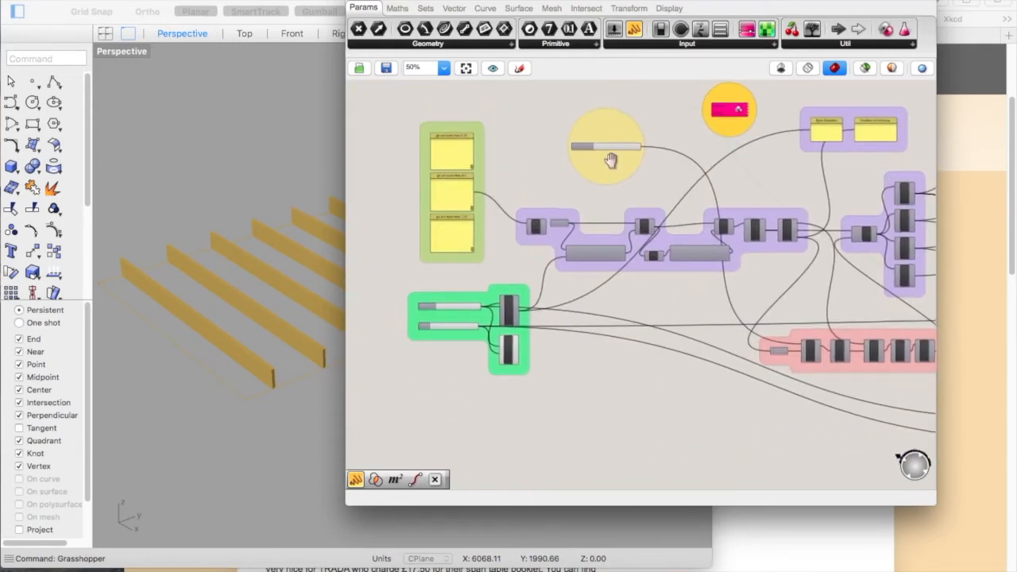
mouse_move(345, 121)
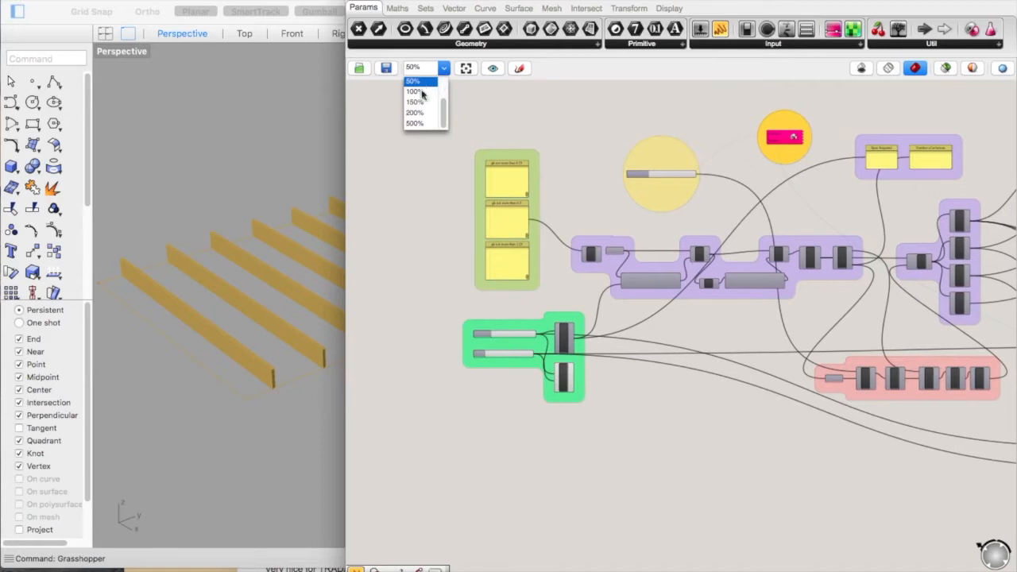
left_click(414, 92)
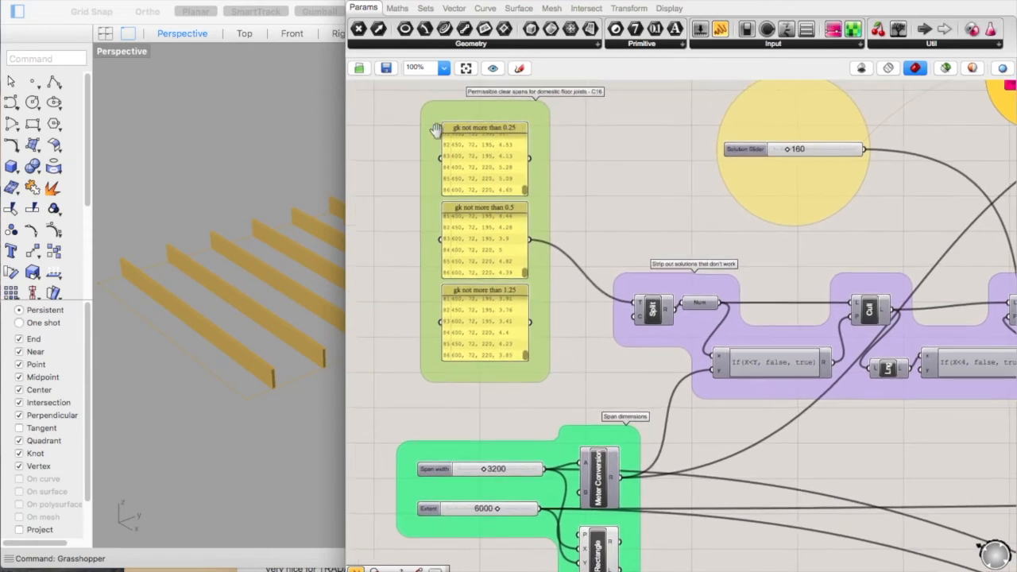
mouse_move(277, 110)
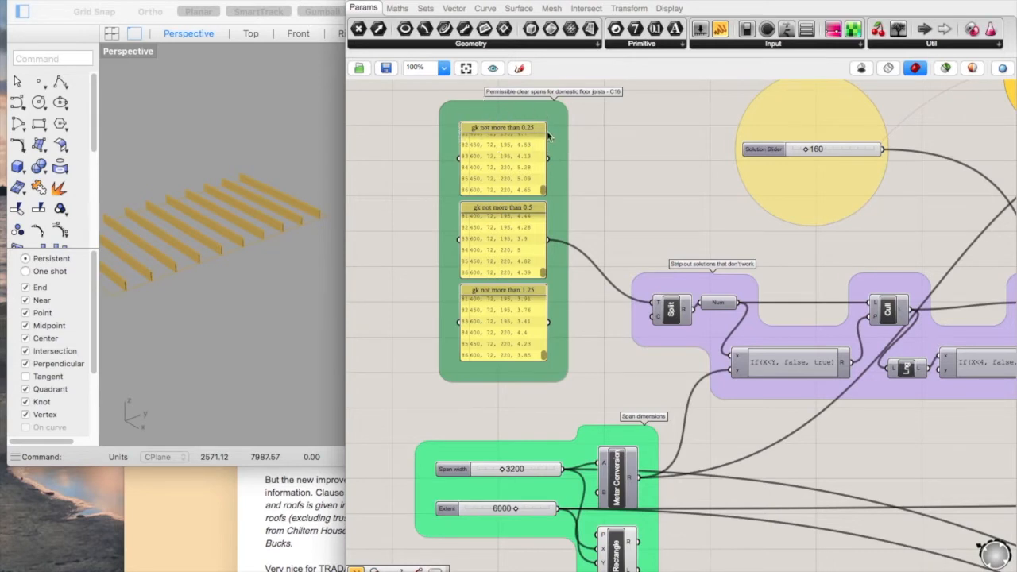
mouse_move(505, 209)
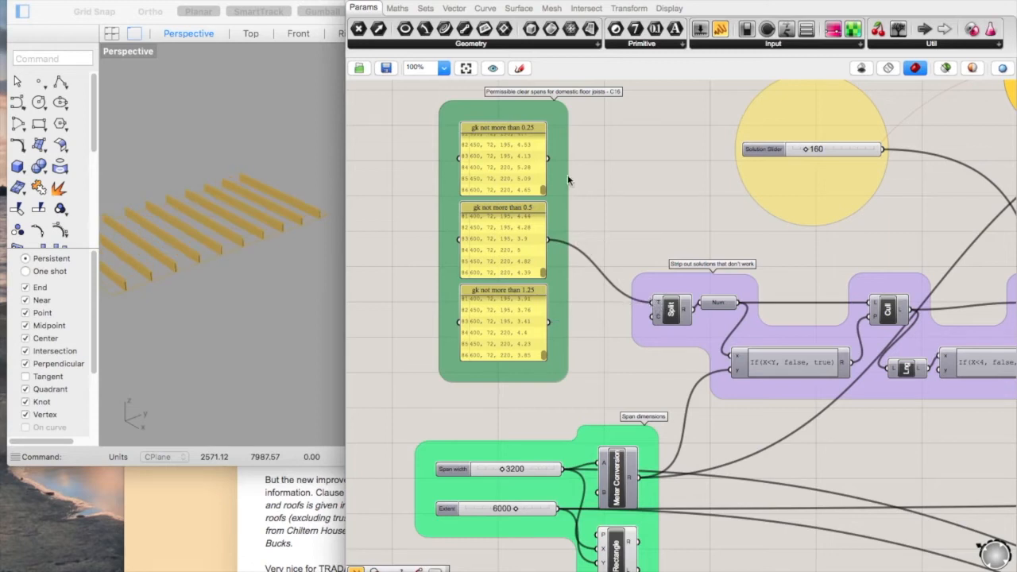
mouse_move(505, 253)
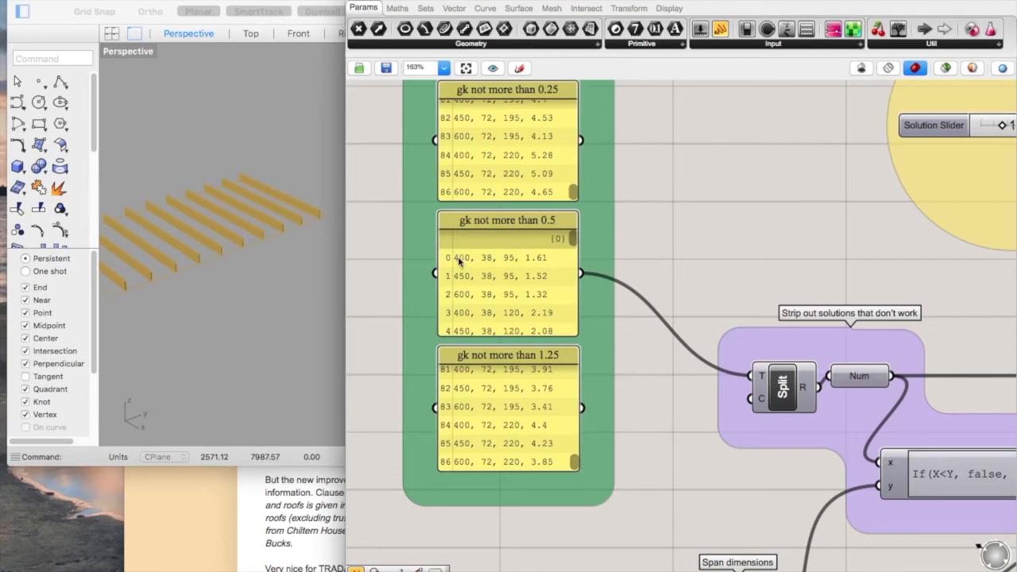
mouse_move(488, 254)
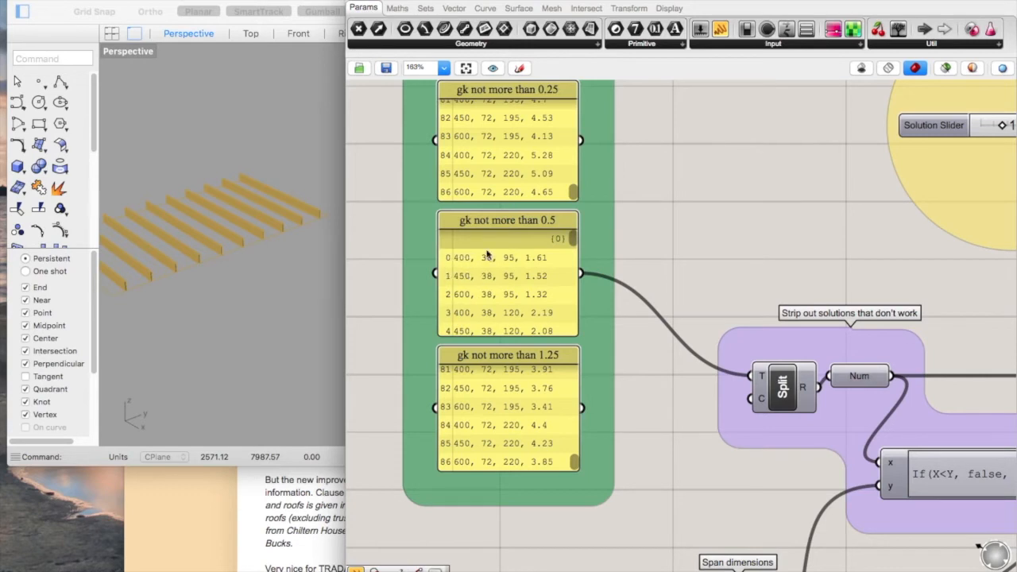
mouse_move(506, 277)
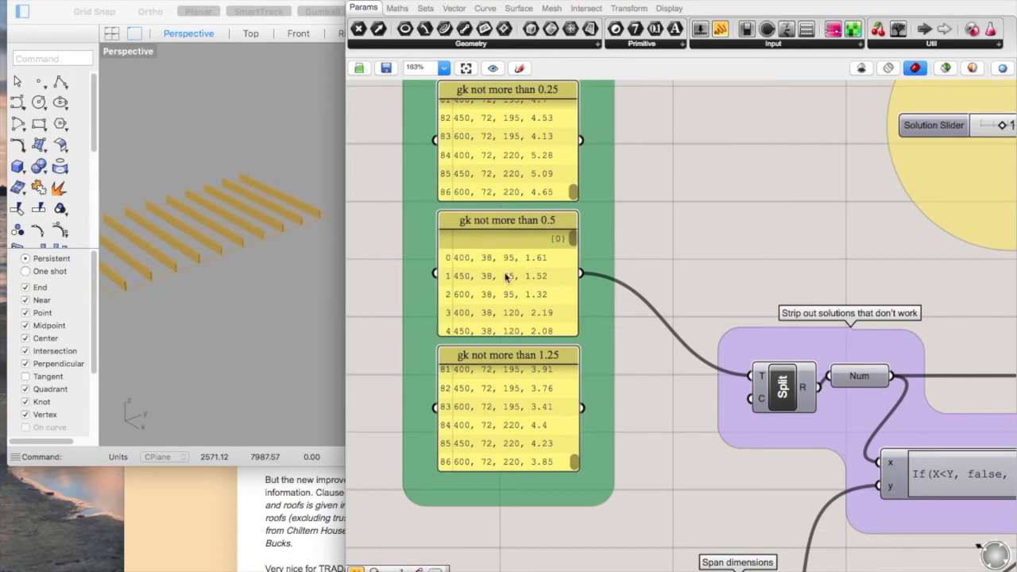
mouse_move(524, 248)
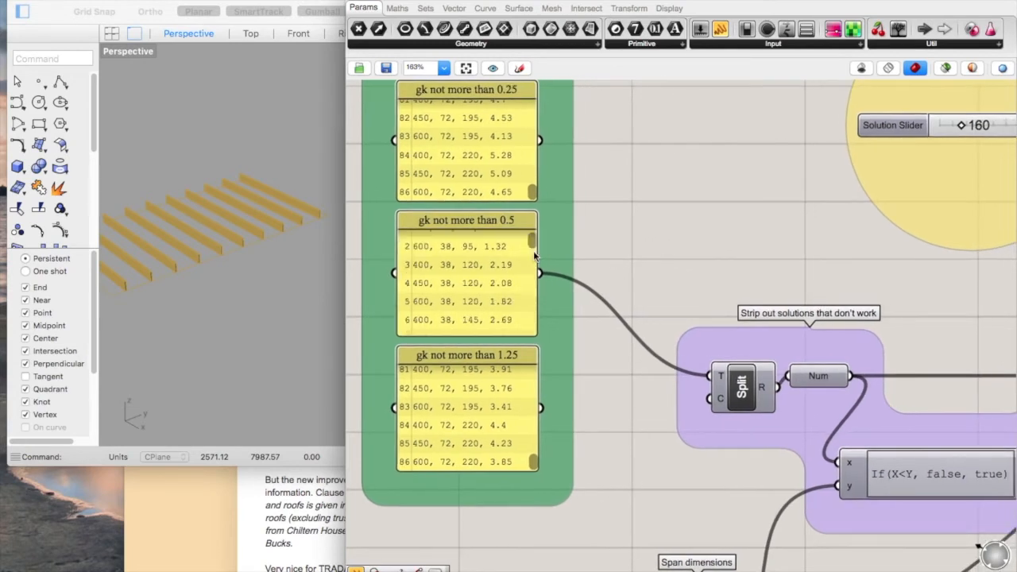
Step: Scroll through the 'gk not more than 0.5' span table panel to read joist sizes and spans
scroll("down", 3)
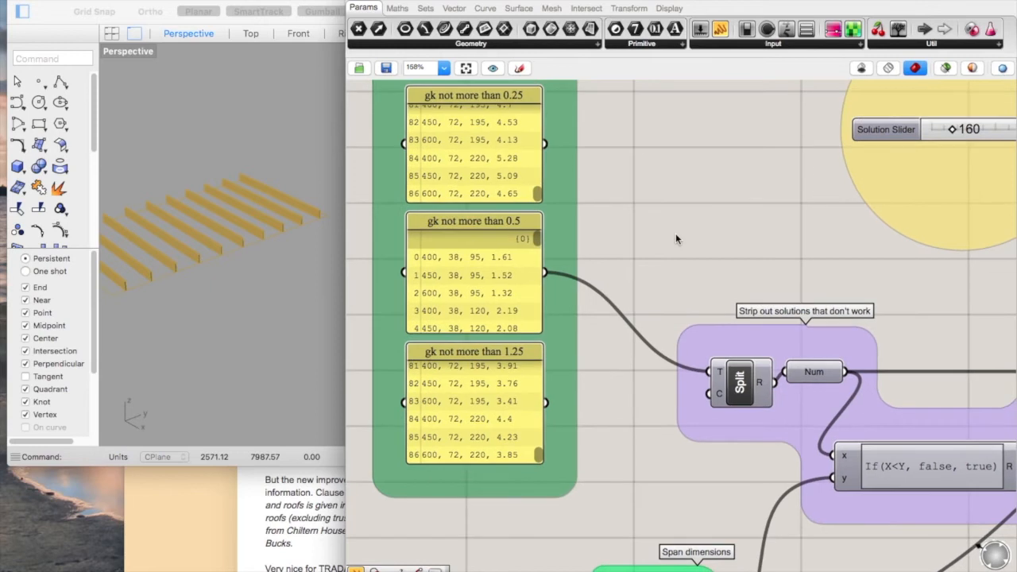
scroll("down", 3)
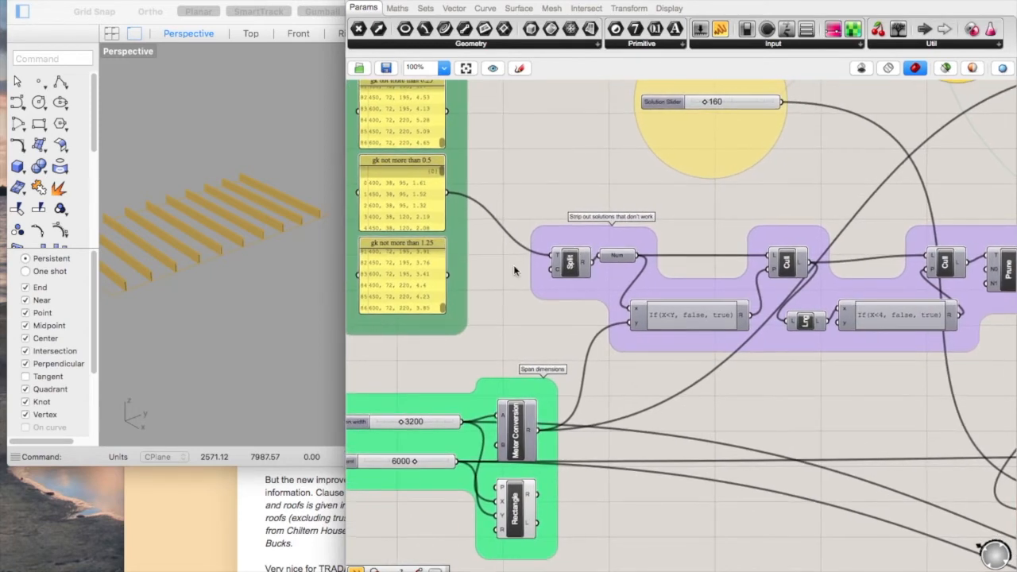
mouse_move(568, 262)
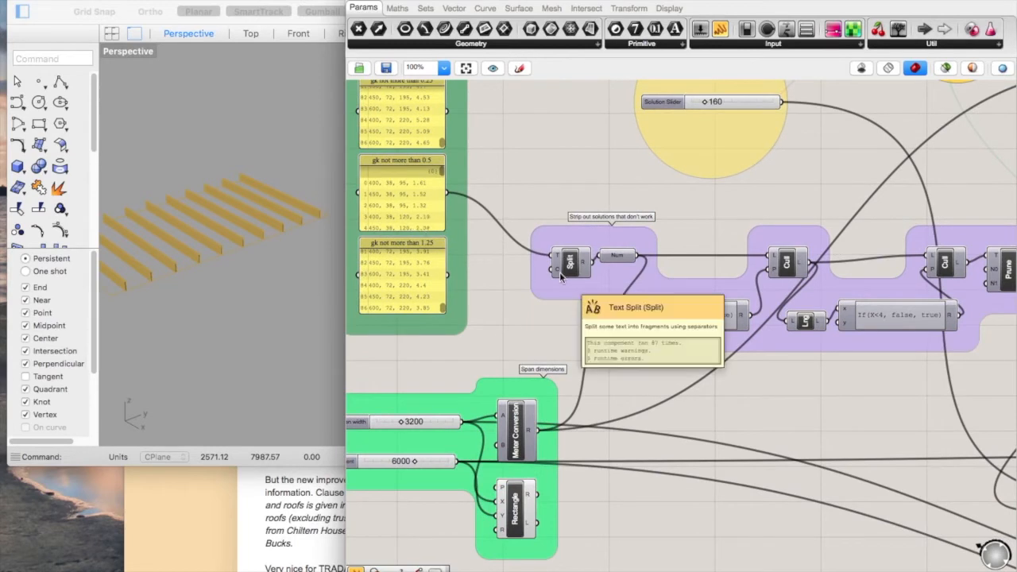
mouse_move(618, 257)
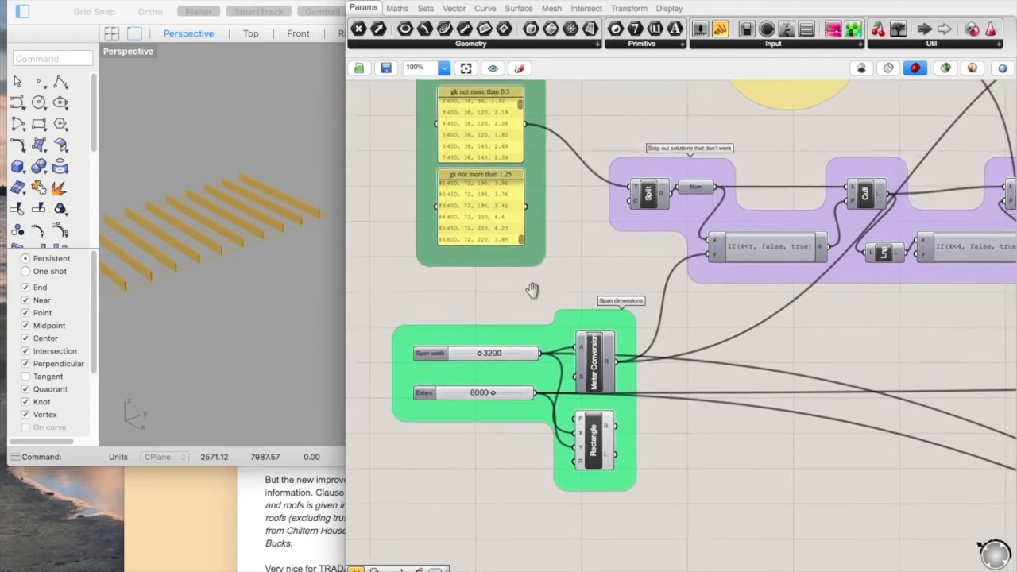
Step: Widen the span then return it to 3200, and lower the depth so fewer joists regenerate
scroll("down", 3)
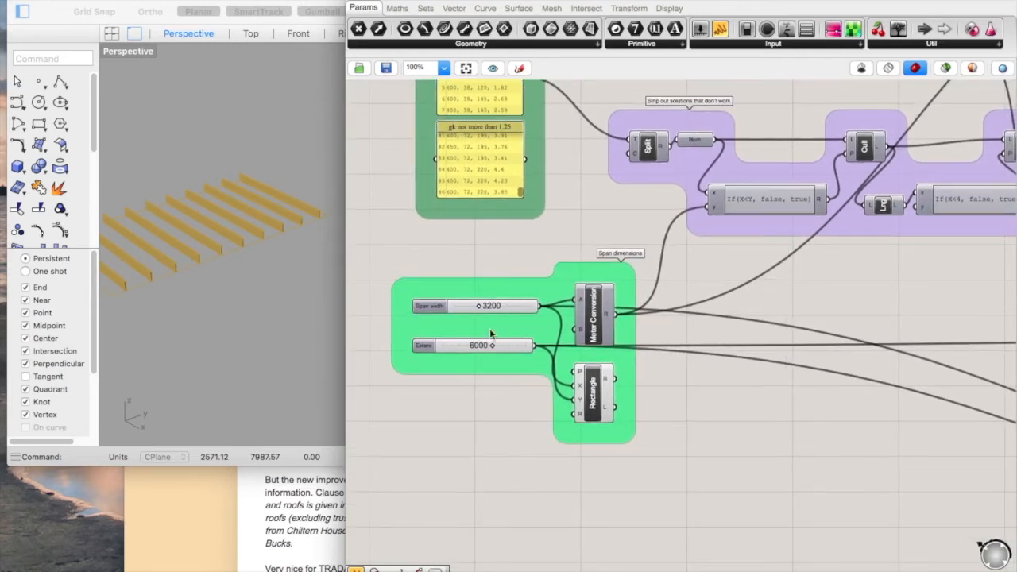
mouse_move(479, 315)
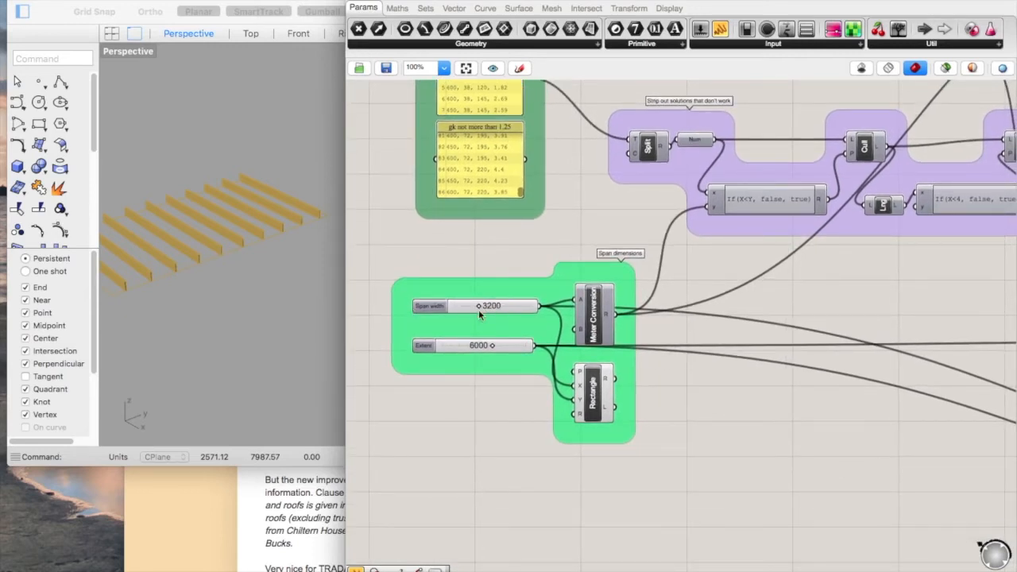
mouse_move(327, 261)
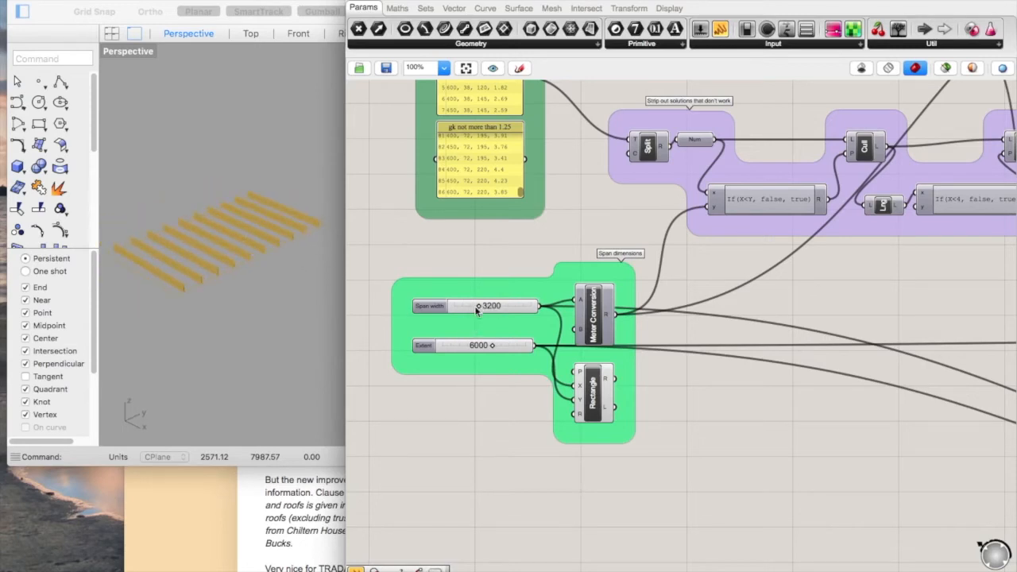
left_click_drag(480, 305, 486, 305)
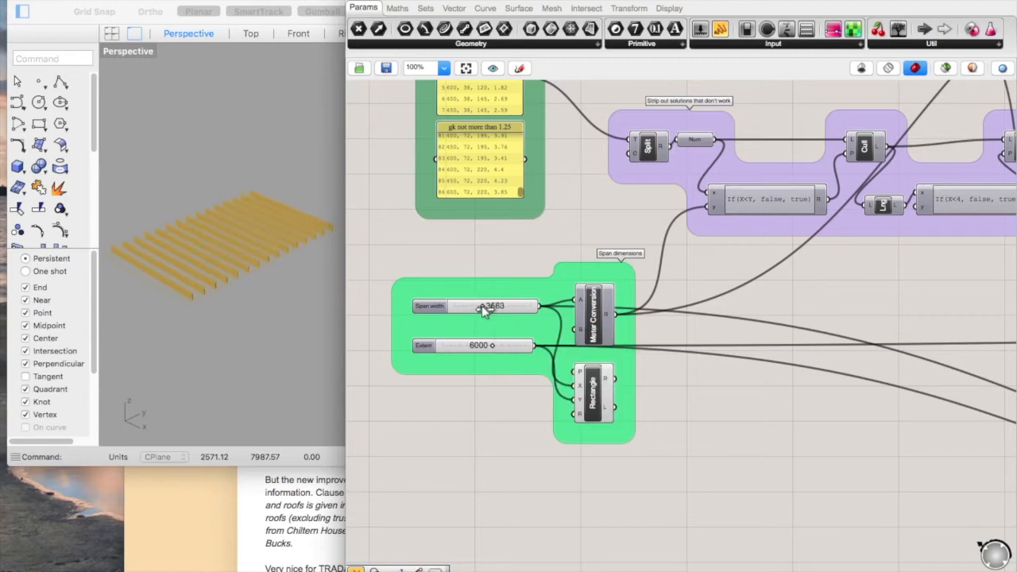
left_click_drag(485, 305, 474, 305)
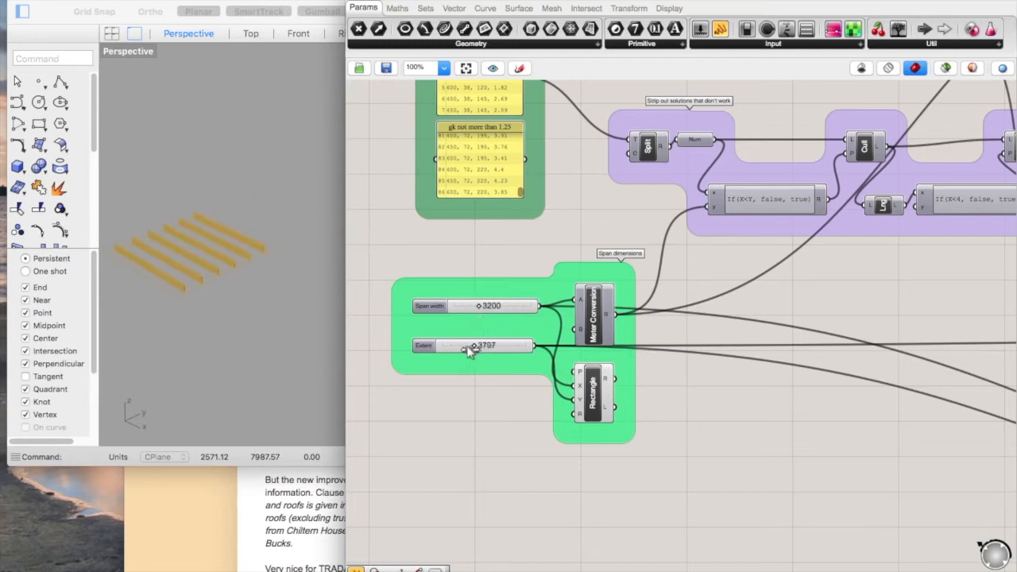
left_click_drag(473, 346, 492, 346)
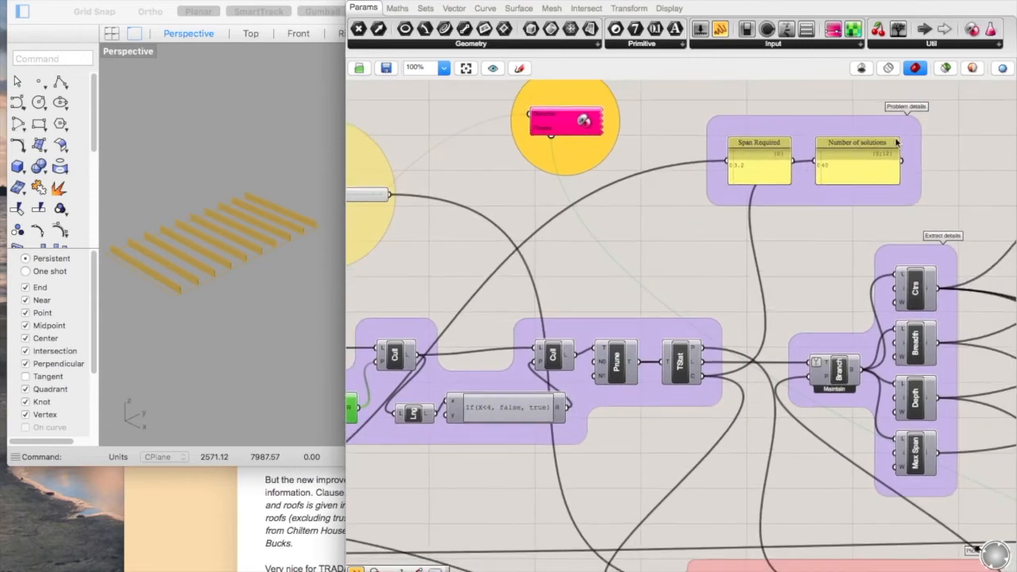
mouse_move(912, 149)
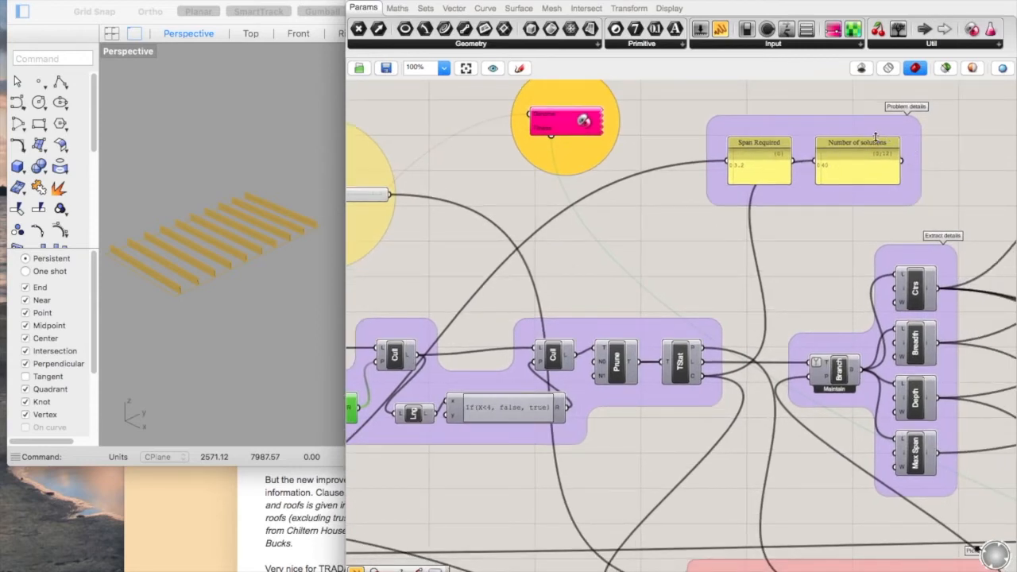
mouse_move(744, 178)
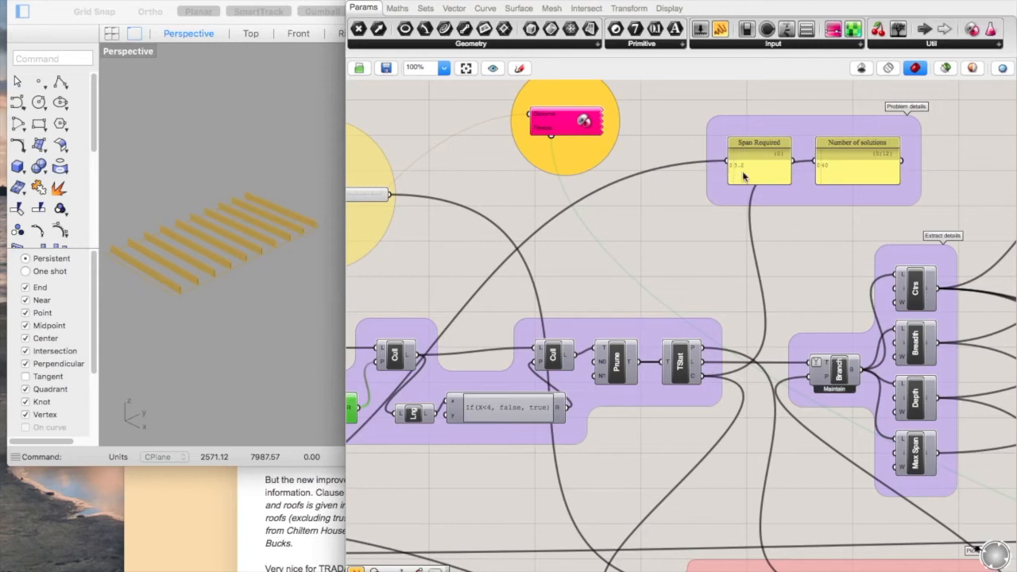
mouse_move(654, 244)
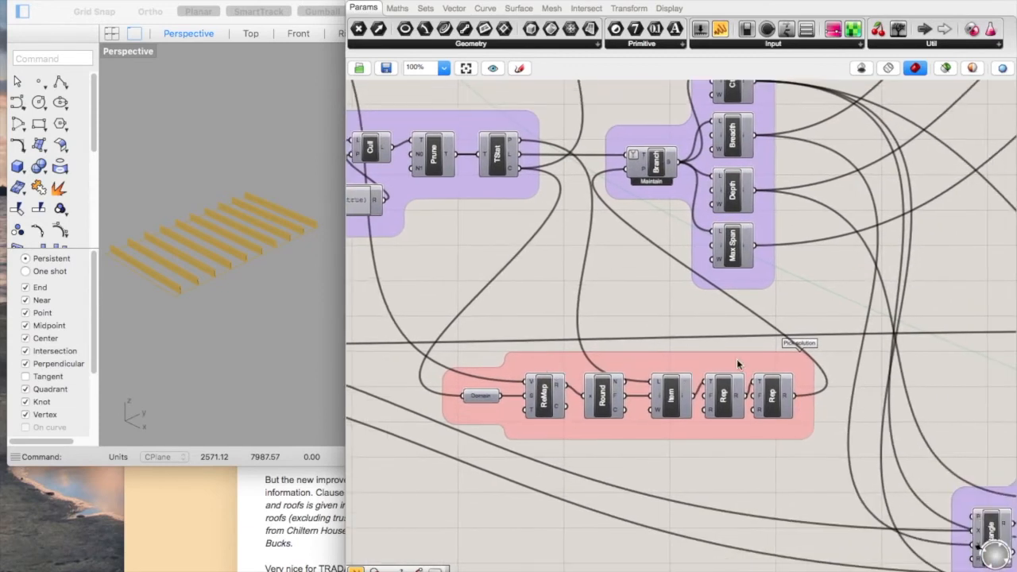
mouse_move(532, 315)
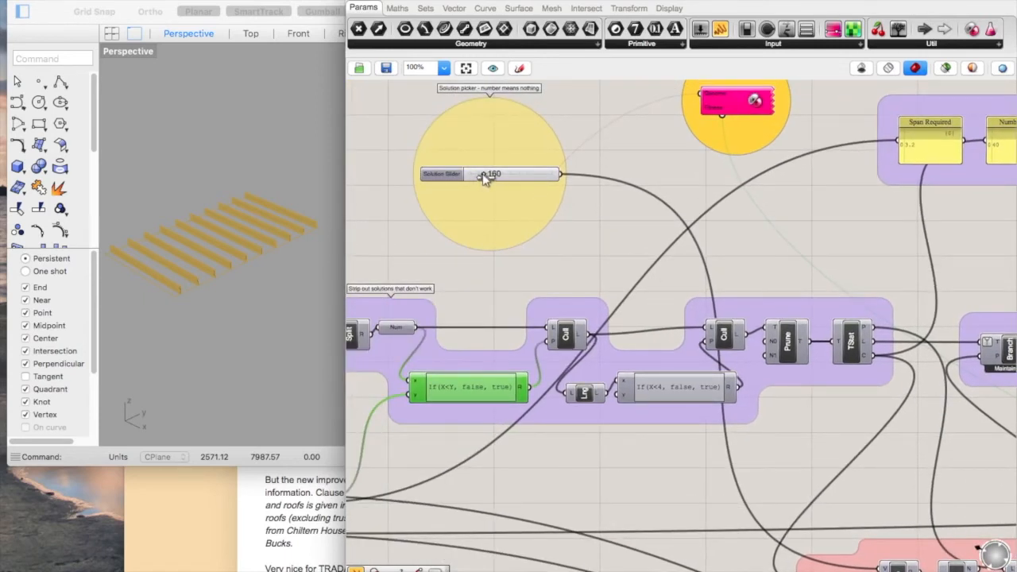
Step: Move the Solution Slider through 360, 743 and another value, settling on solution 256
left_click_drag(485, 173, 552, 174)
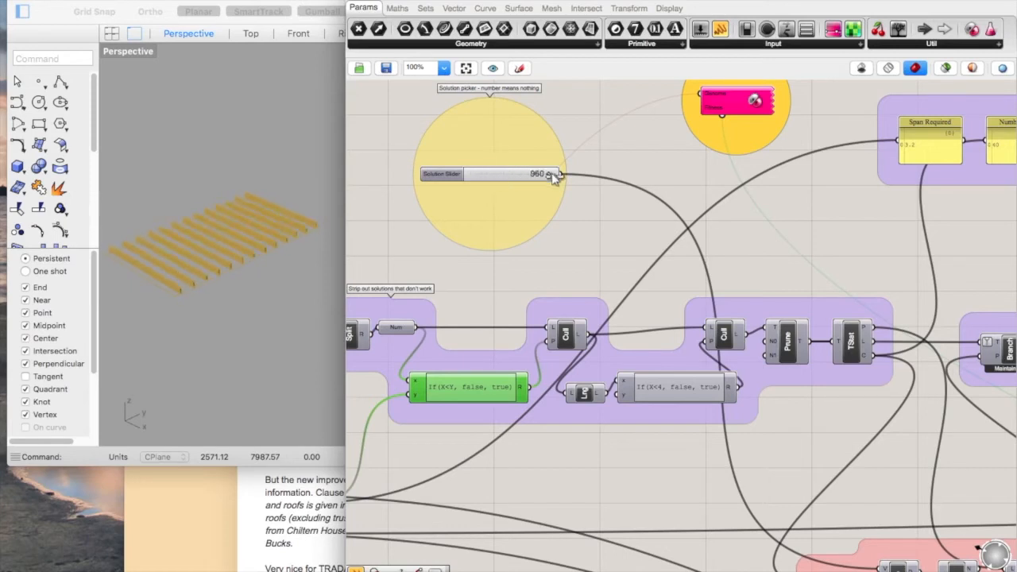
left_click_drag(548, 173, 509, 173)
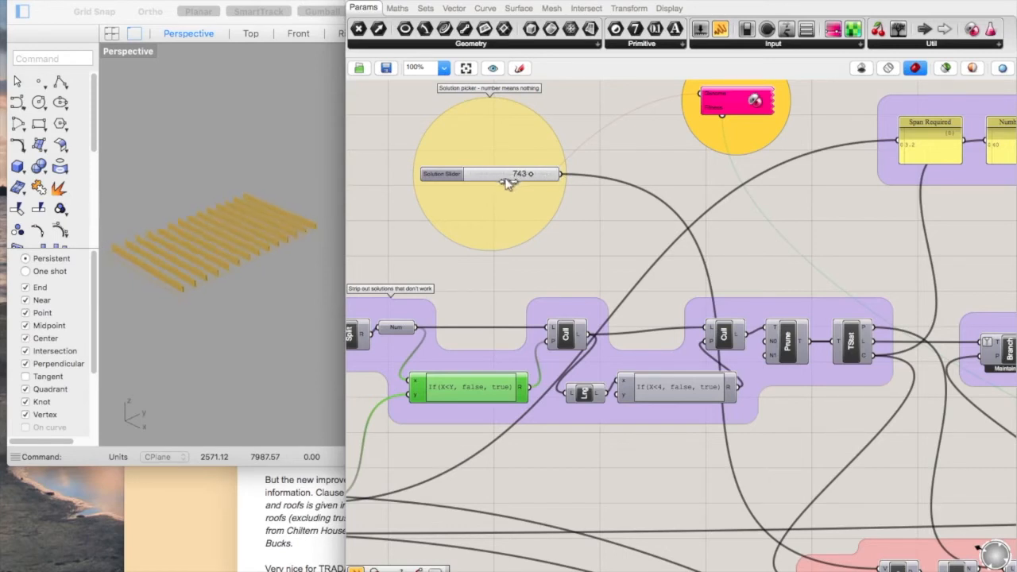
left_click_drag(528, 174, 473, 173)
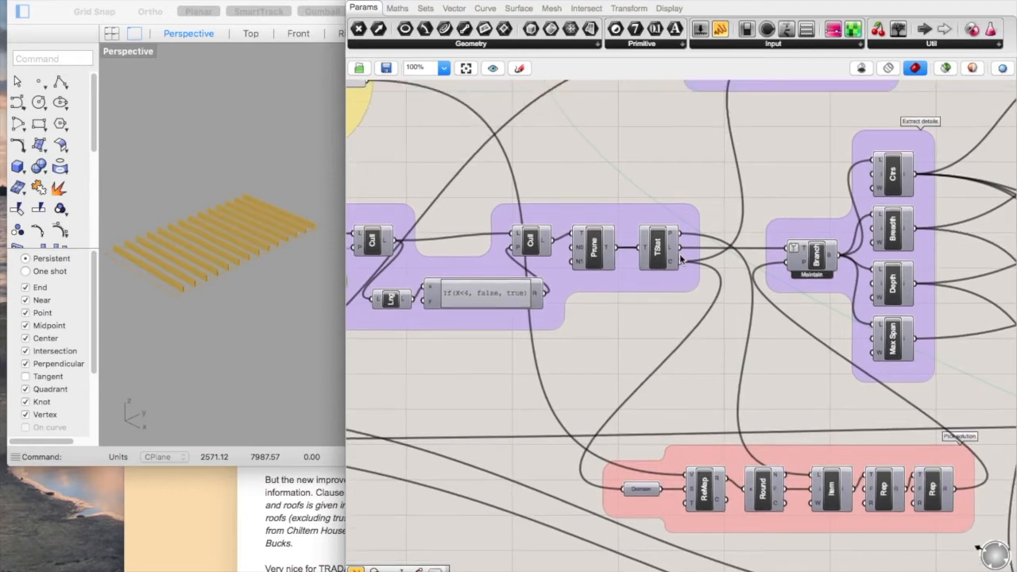
mouse_move(668, 333)
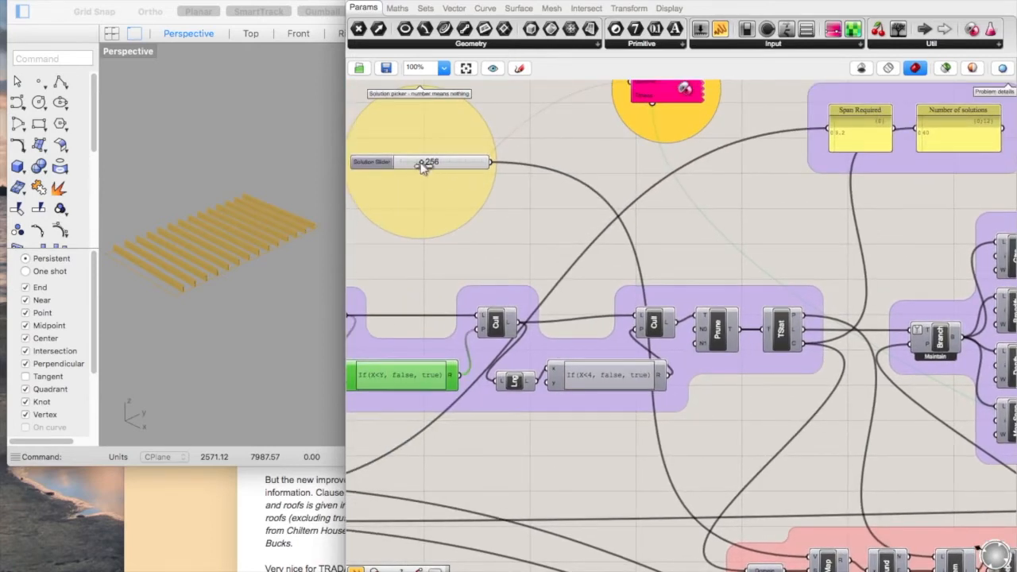
left_click_drag(421, 162, 464, 162)
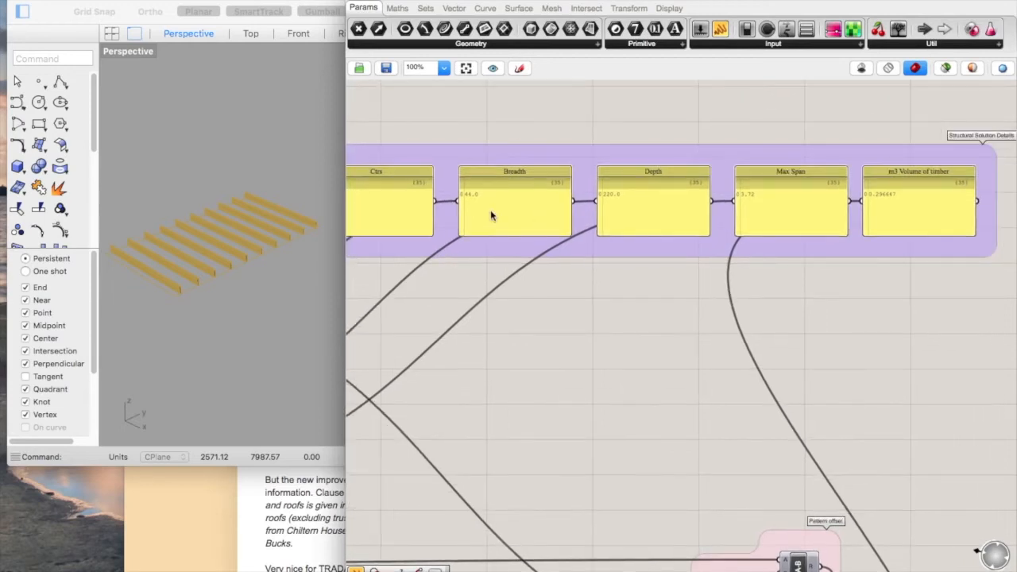
mouse_move(512, 199)
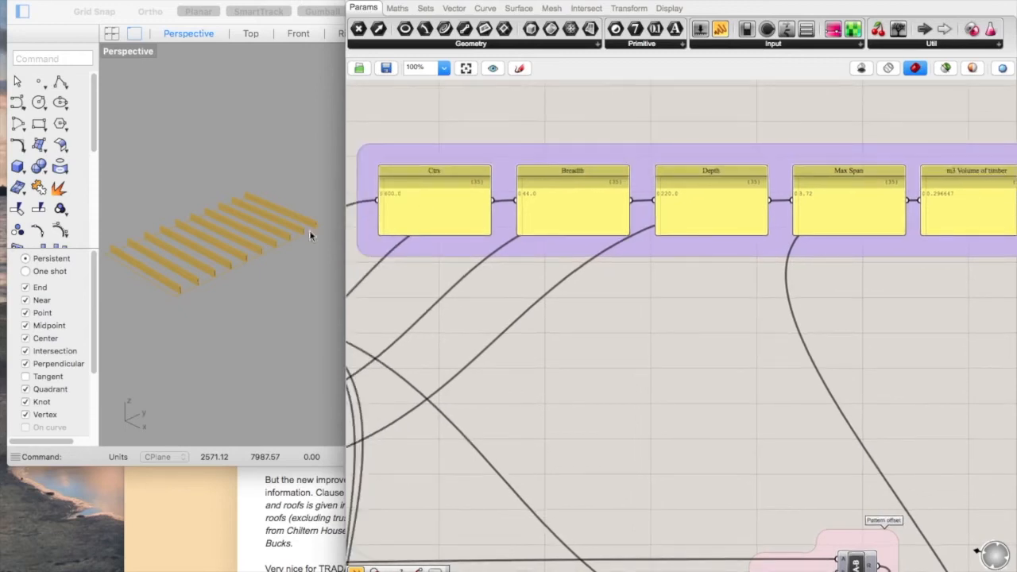
mouse_move(526, 294)
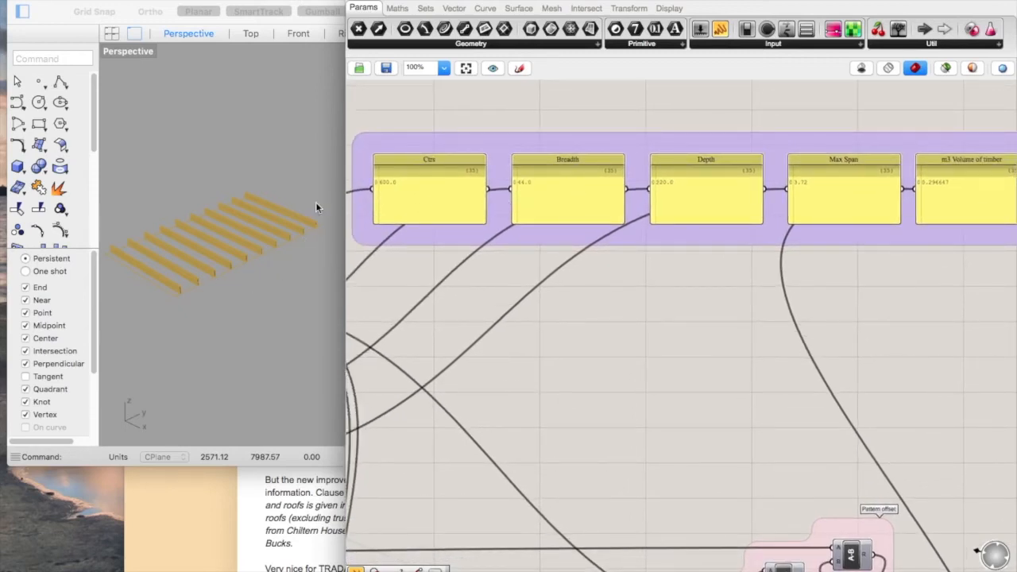
mouse_move(354, 259)
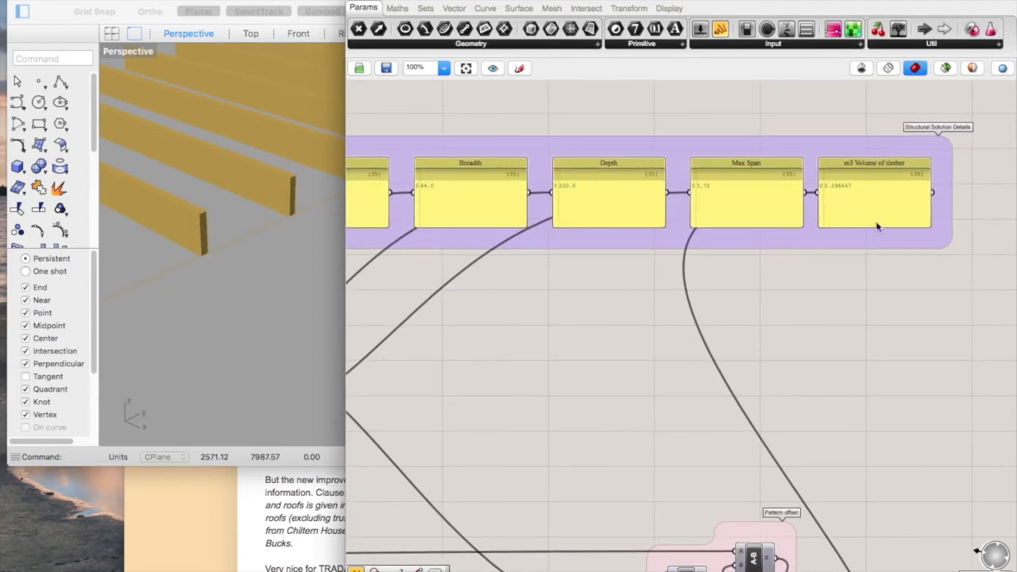
mouse_move(836, 191)
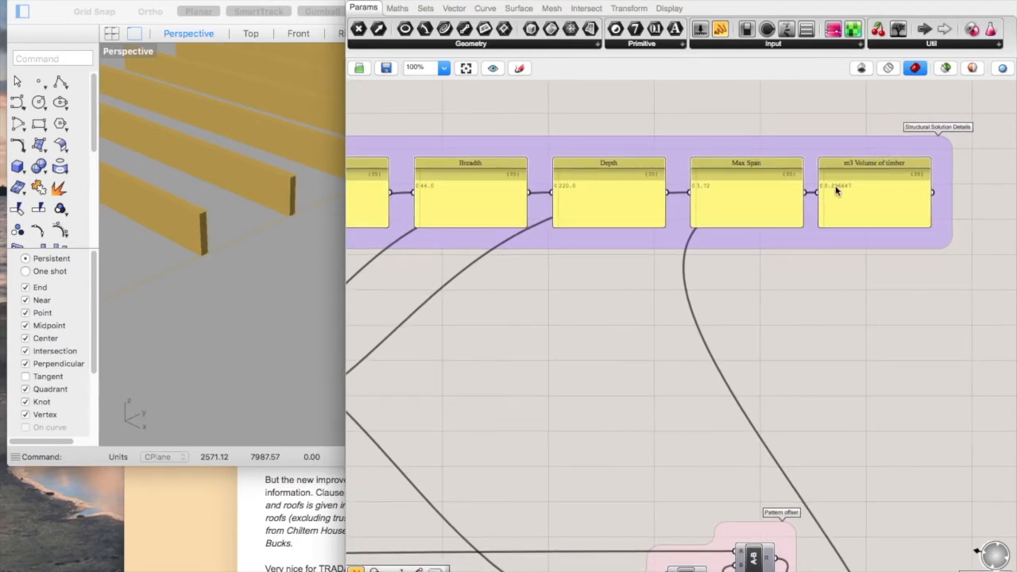
scroll("down", 3)
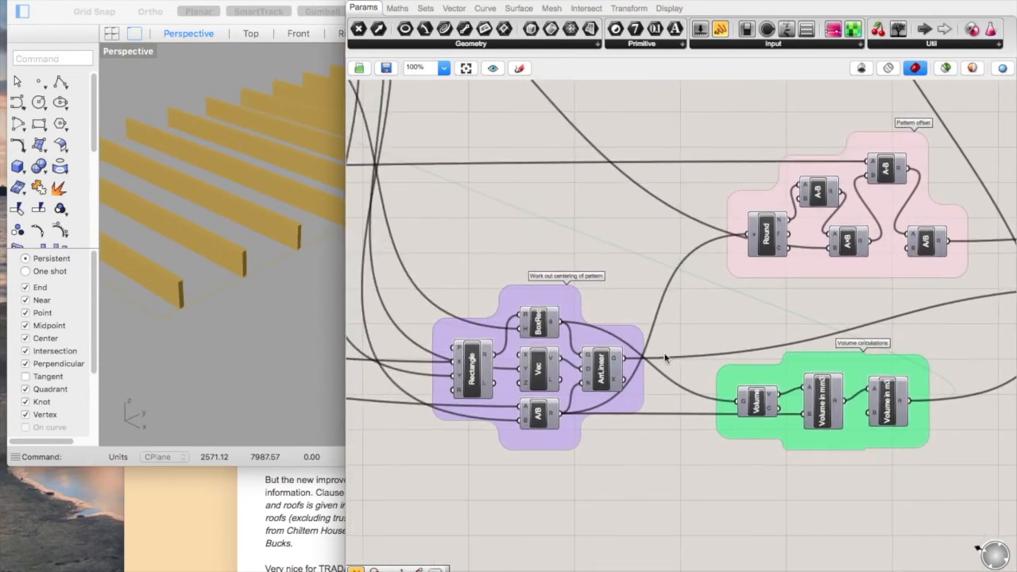
mouse_move(845, 394)
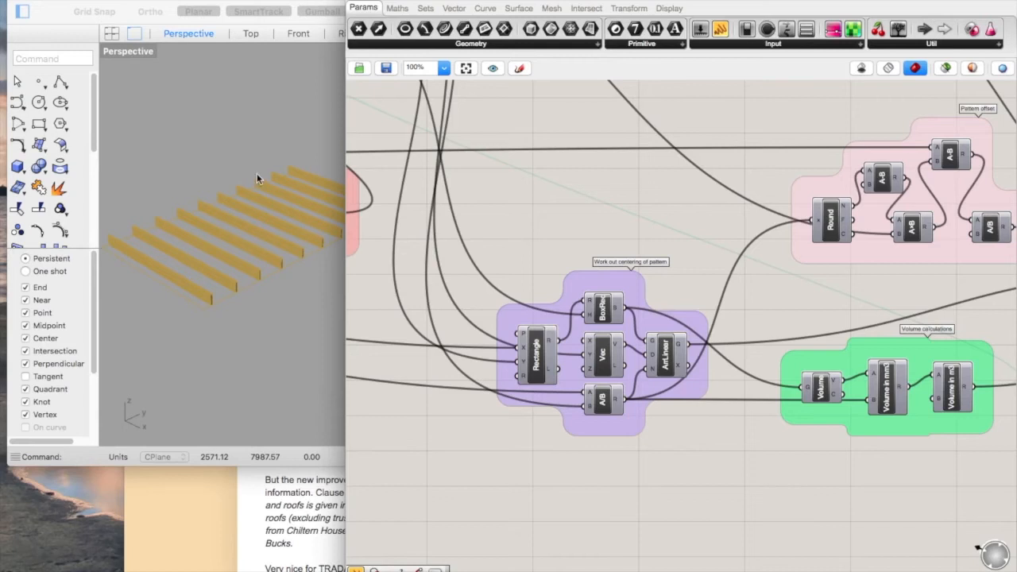
mouse_move(253, 248)
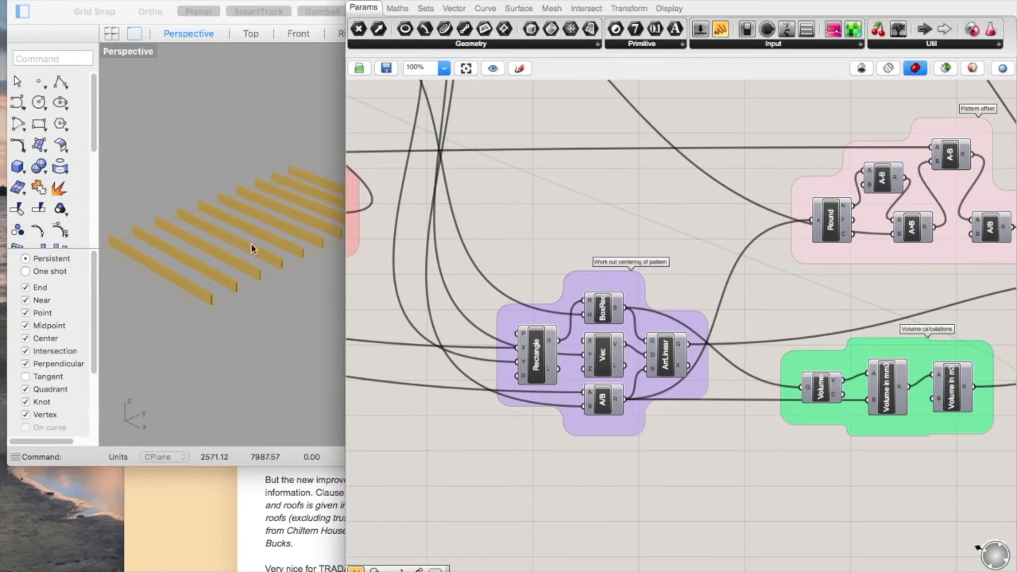
mouse_move(241, 270)
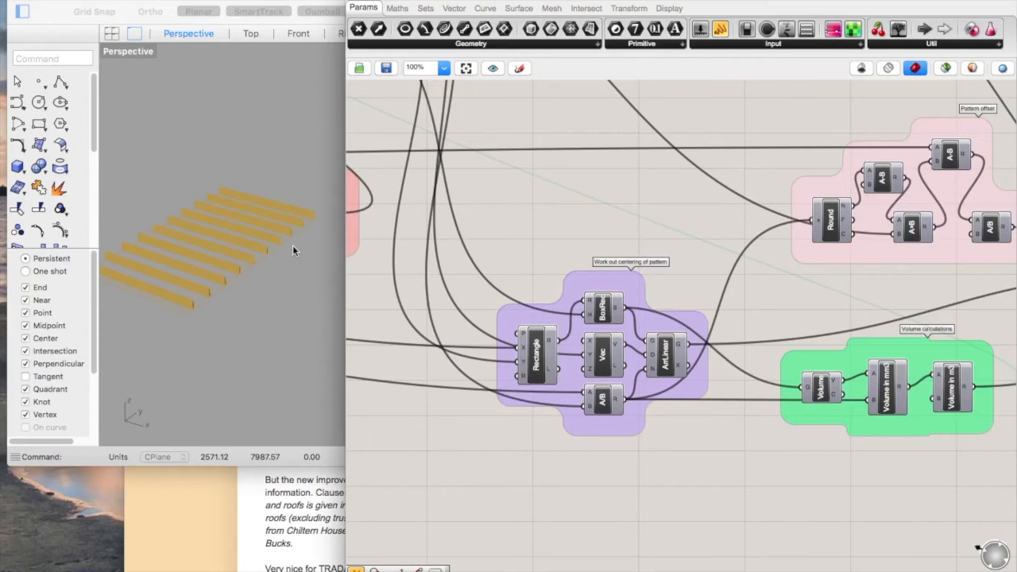
scroll("down", 3)
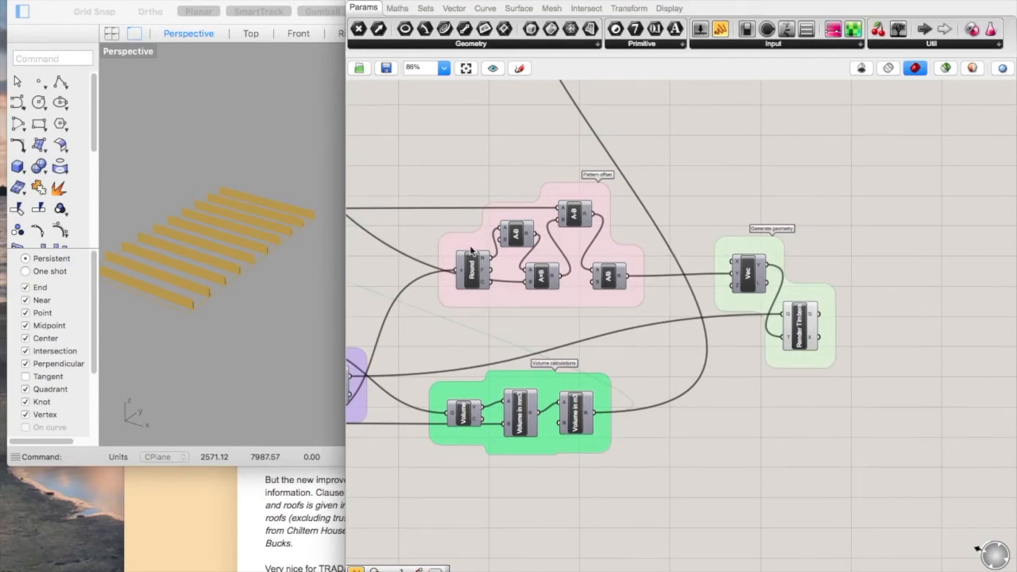
mouse_move(840, 329)
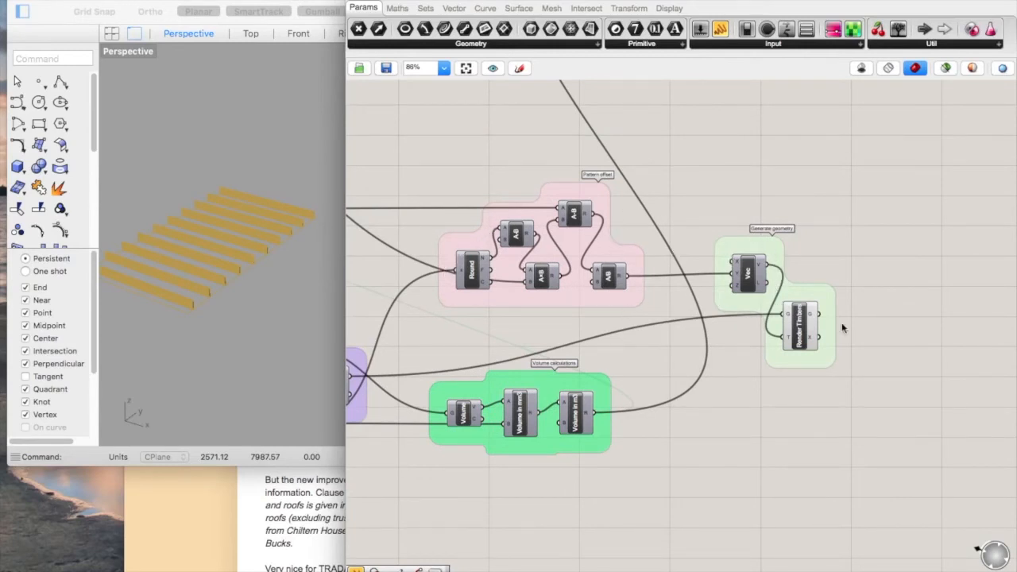
mouse_move(801, 335)
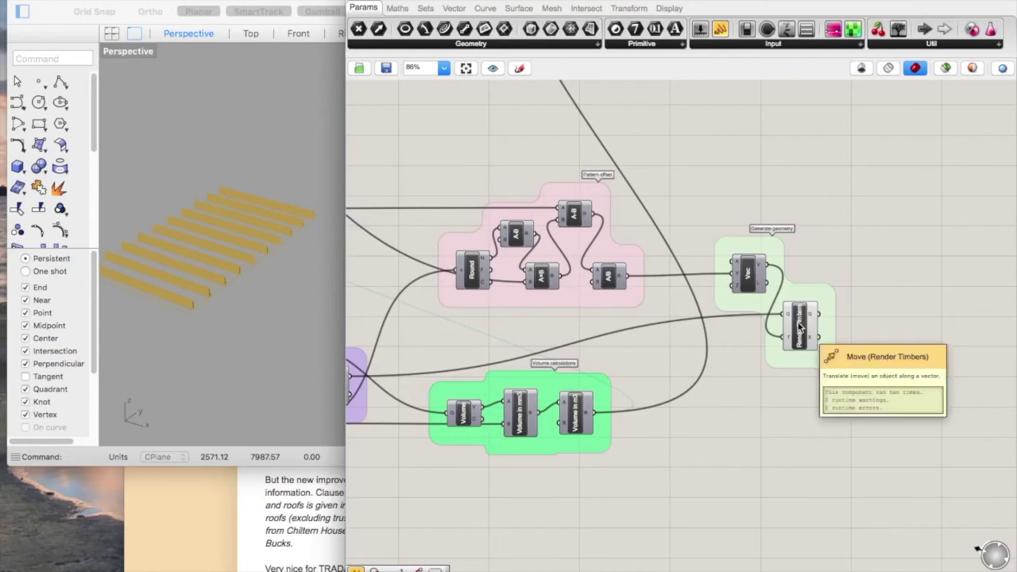
mouse_move(222, 261)
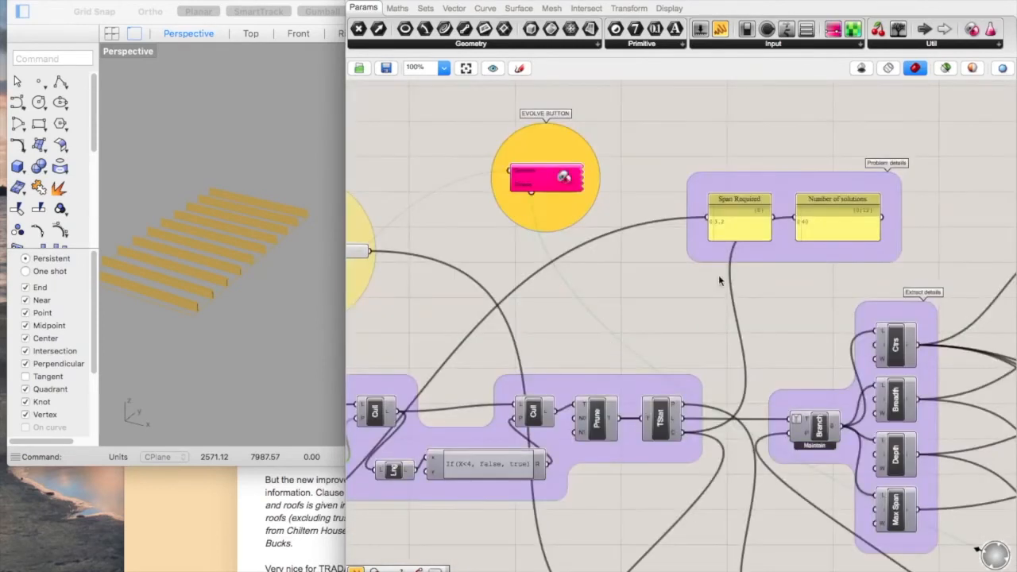
scroll("down", 3)
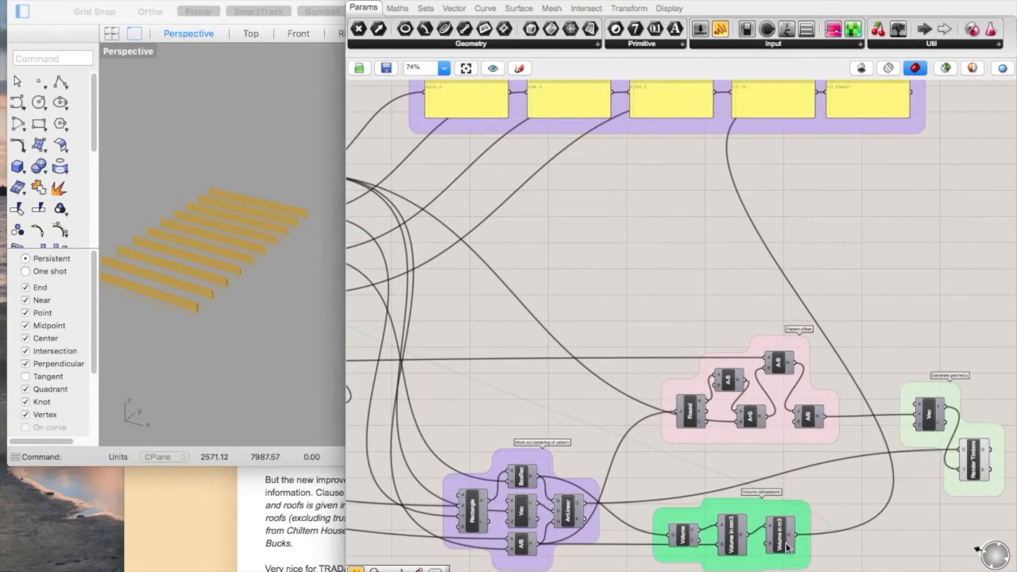
mouse_move(813, 485)
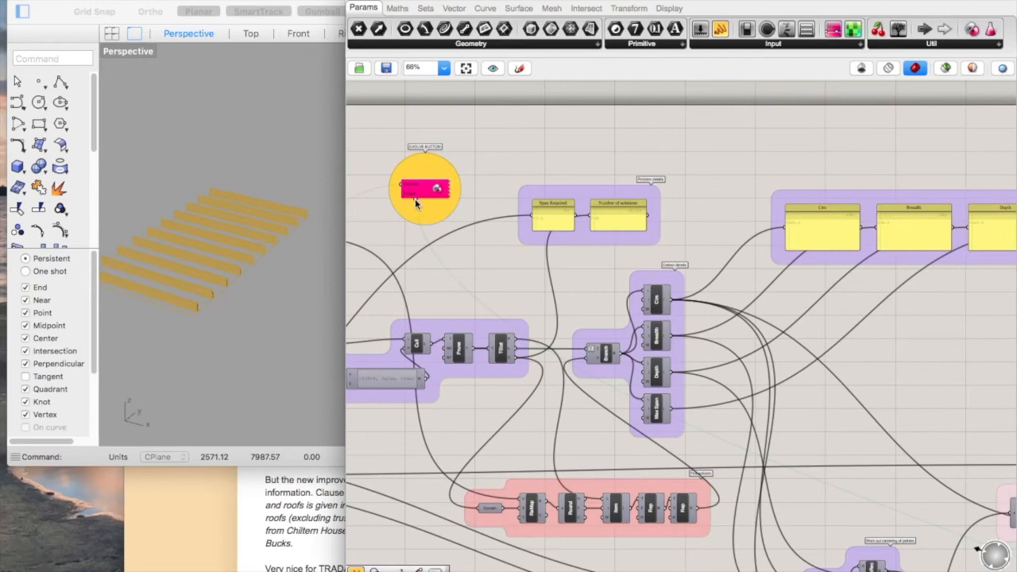
mouse_move(428, 225)
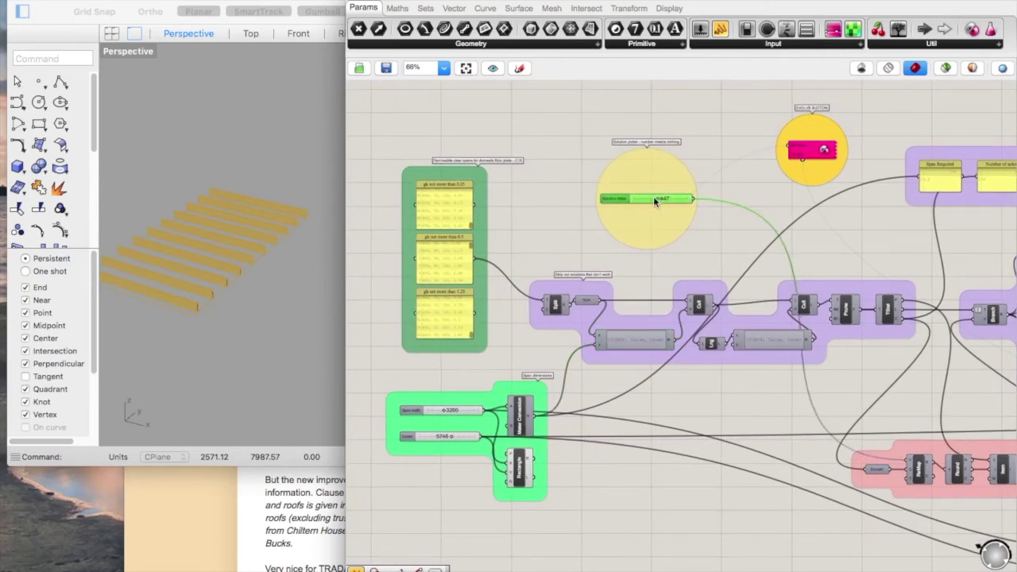
double_click(655, 197)
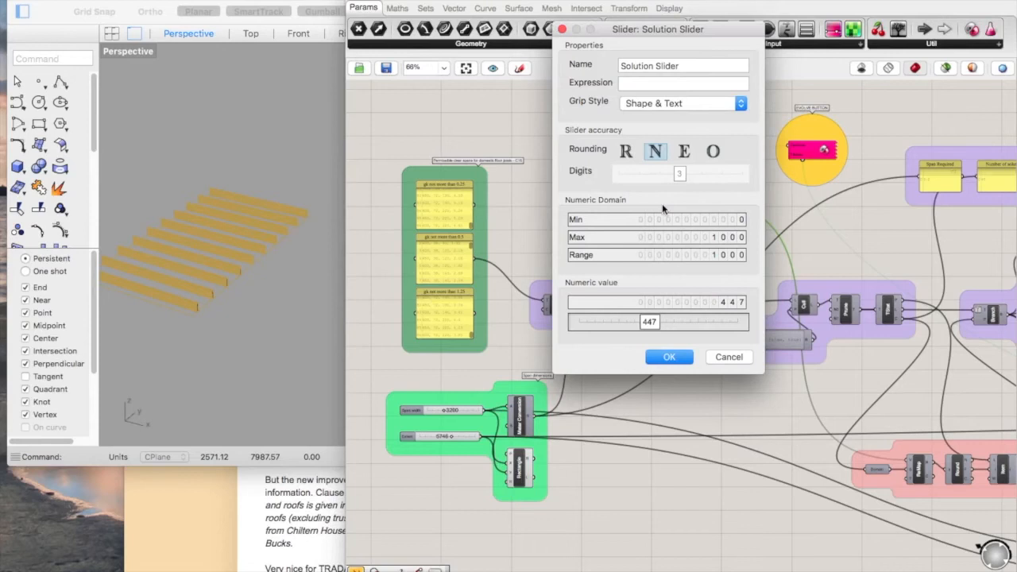
left_click(669, 356)
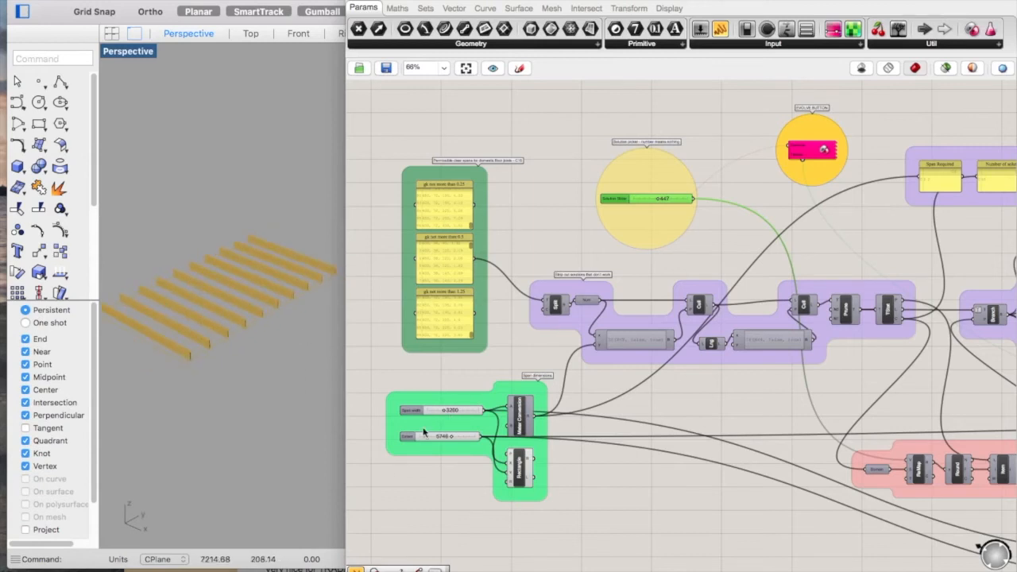
mouse_move(448, 448)
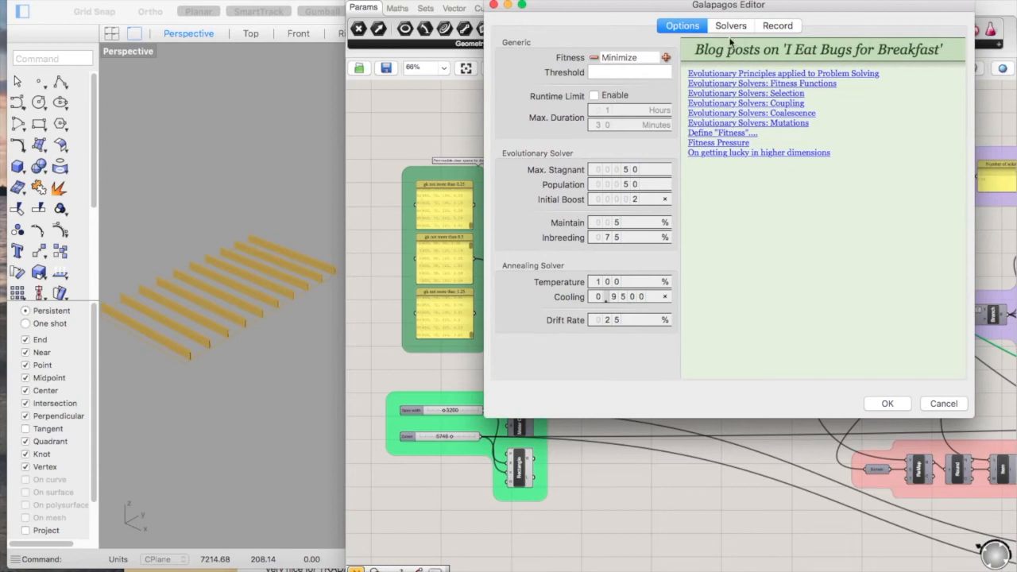
Step: Switch the Galapagos Editor to the Solvers view to start the minimise-fitness run
left_click(731, 25)
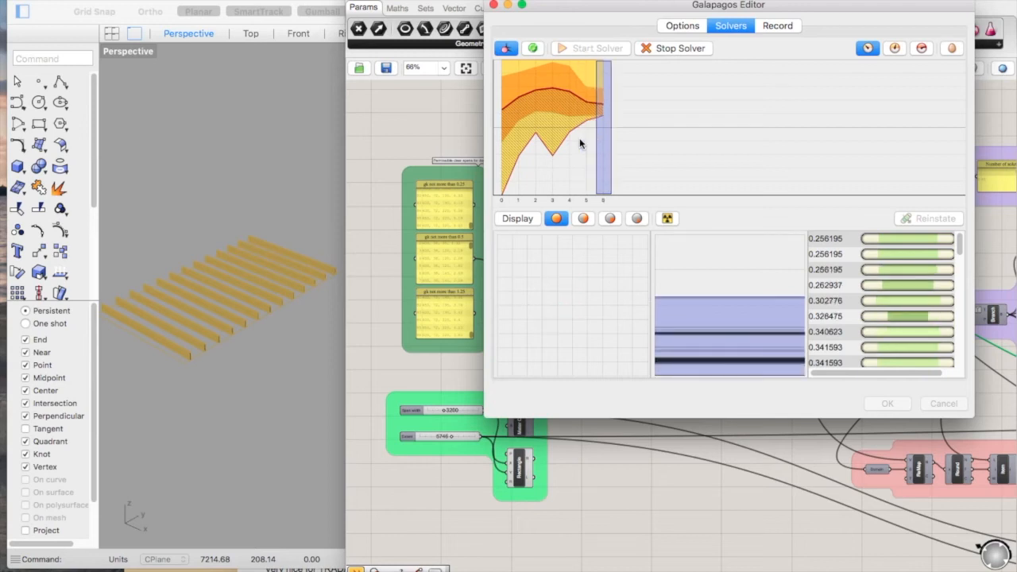
Step: Stop the solver after about 34 generations, best fitness 0.256195
left_click(591, 47)
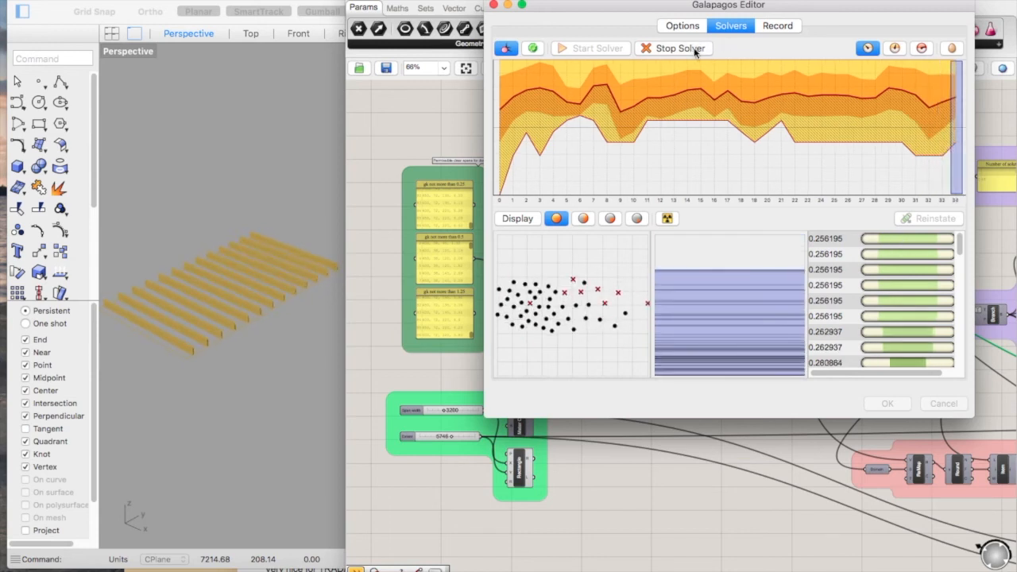
mouse_move(834, 250)
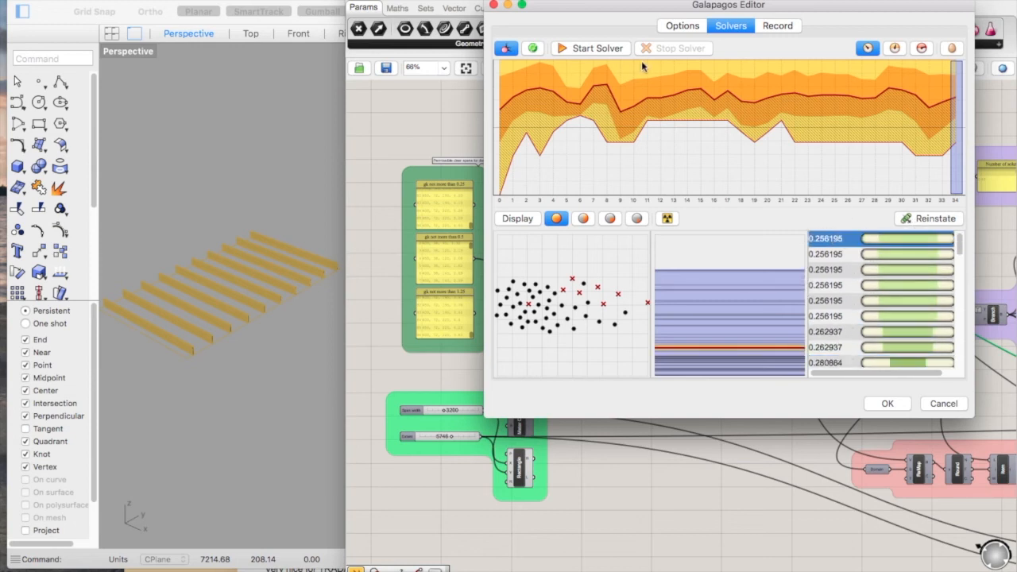
Step: Move the Galapagos Editor aside to reveal the depth, max span and timber volume panels
left_click_drag(727, 4, 353, 16)
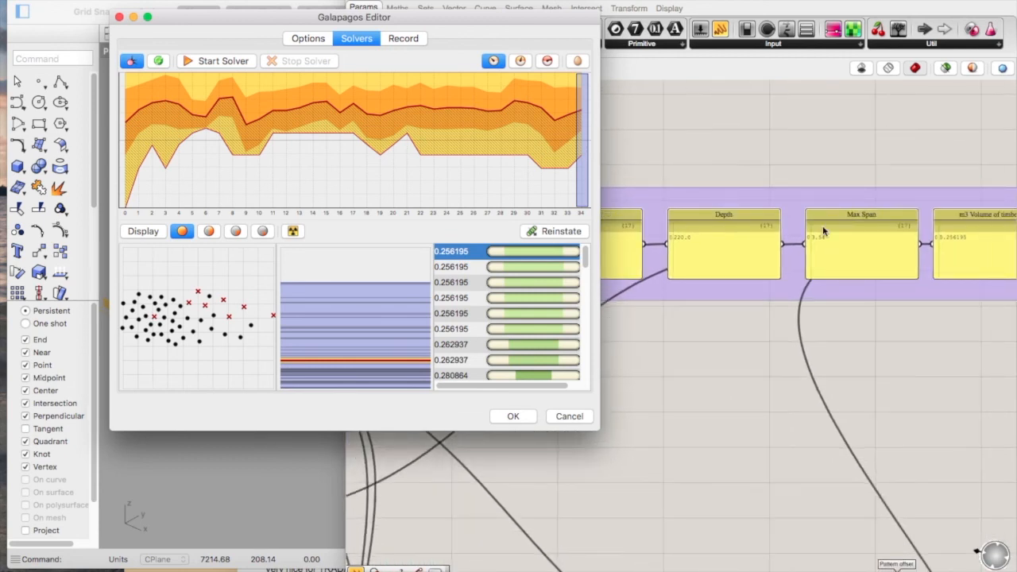
mouse_move(718, 282)
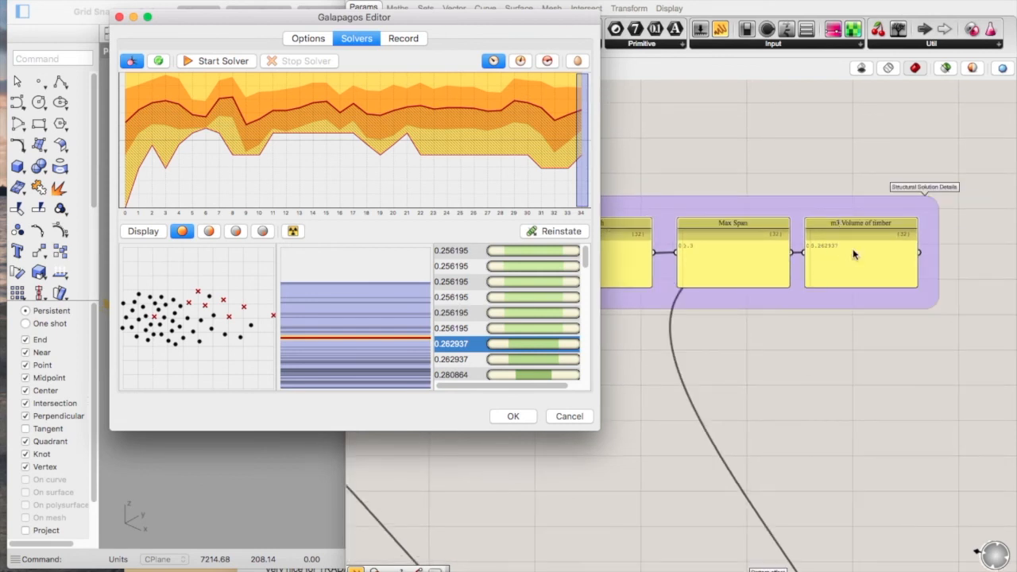
mouse_move(833, 267)
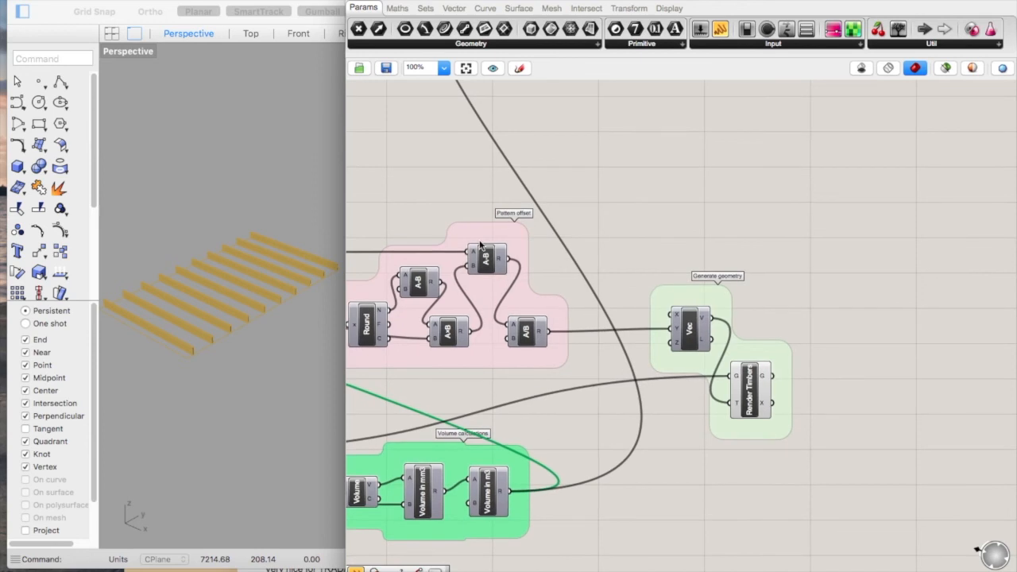
scroll("down", 3)
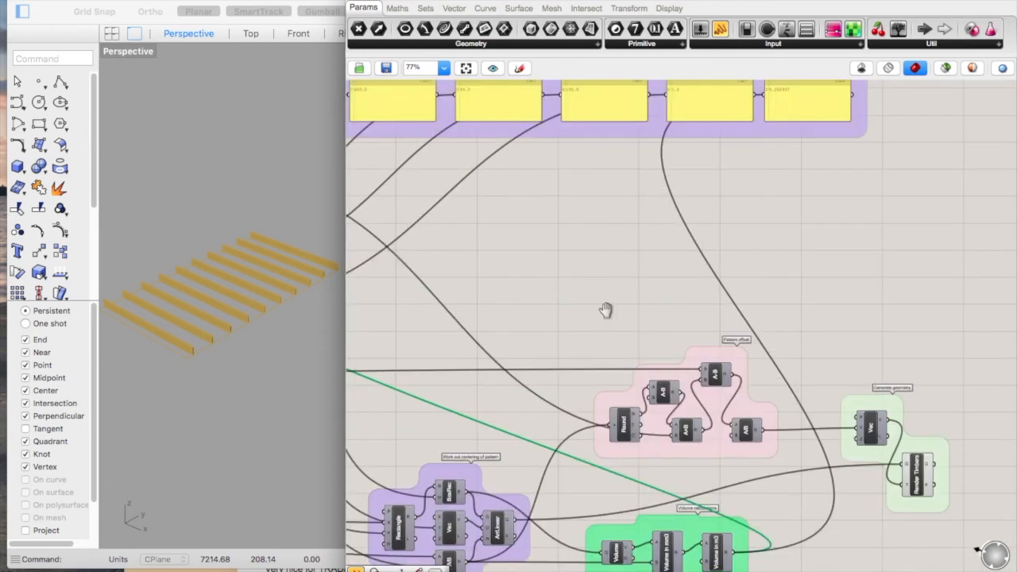
scroll("down", 3)
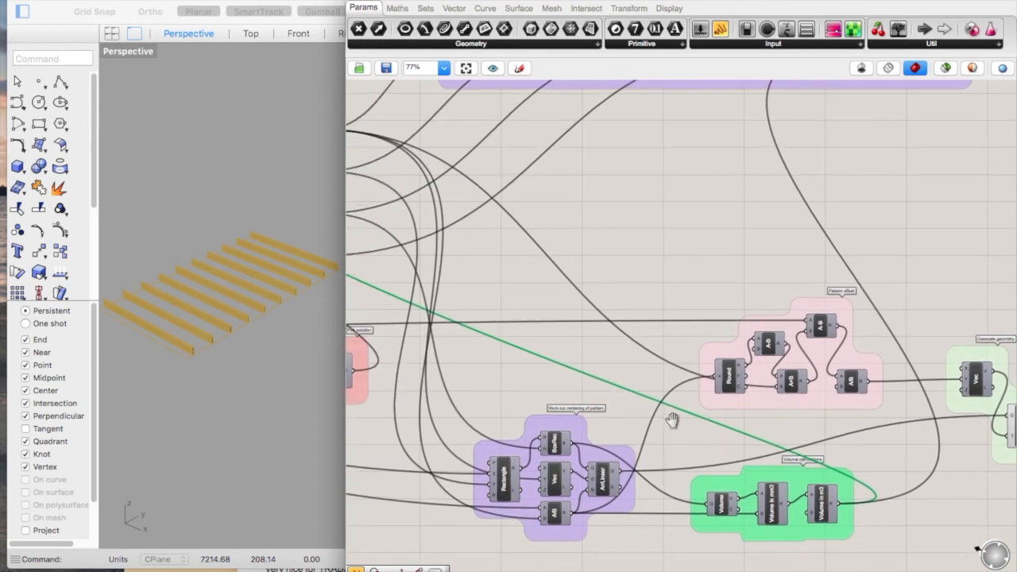
left_click_drag(670, 421, 697, 391)
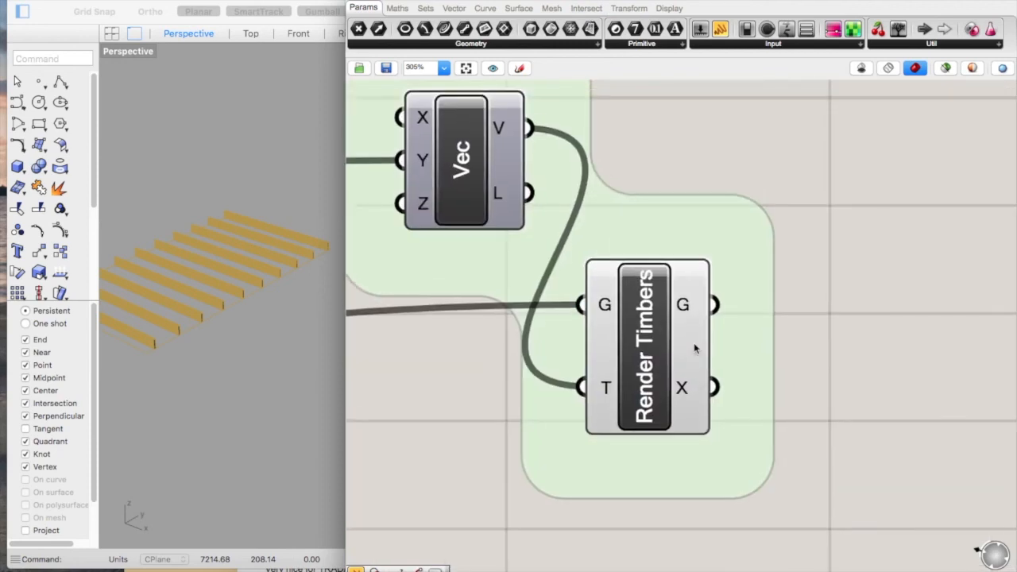
scroll("down", 3)
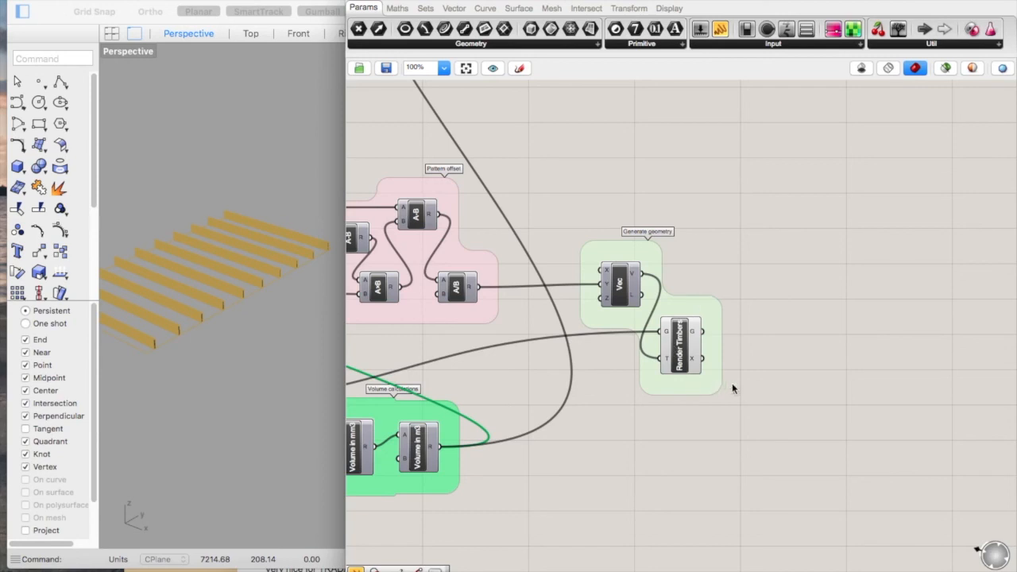
mouse_move(734, 388)
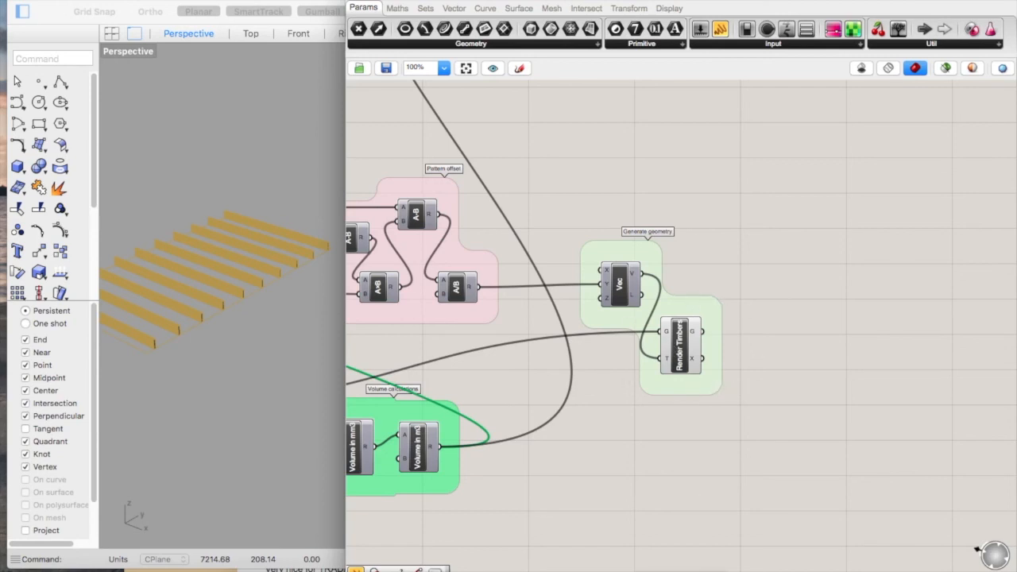